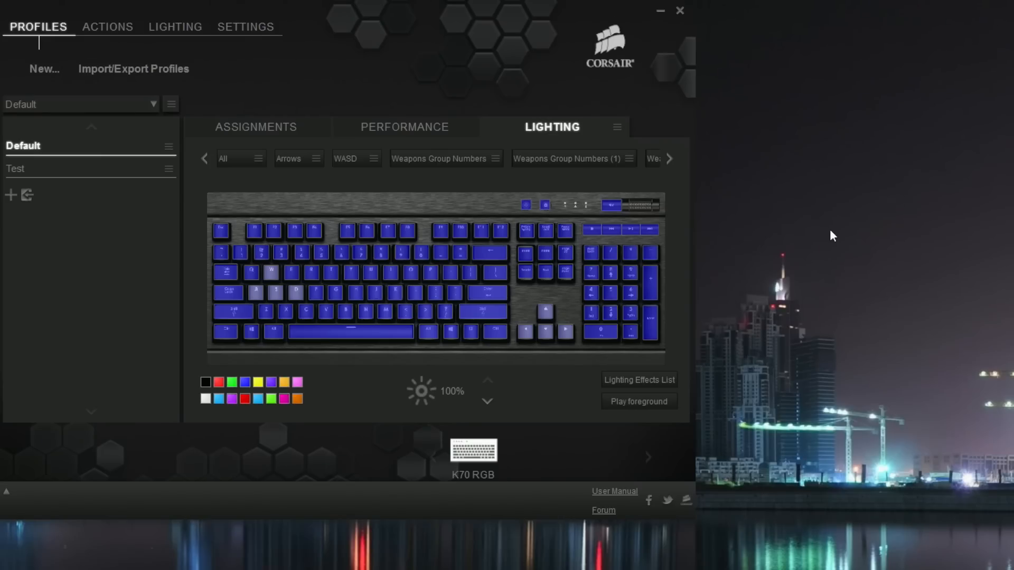
pyautogui.moveTo(499, 189)
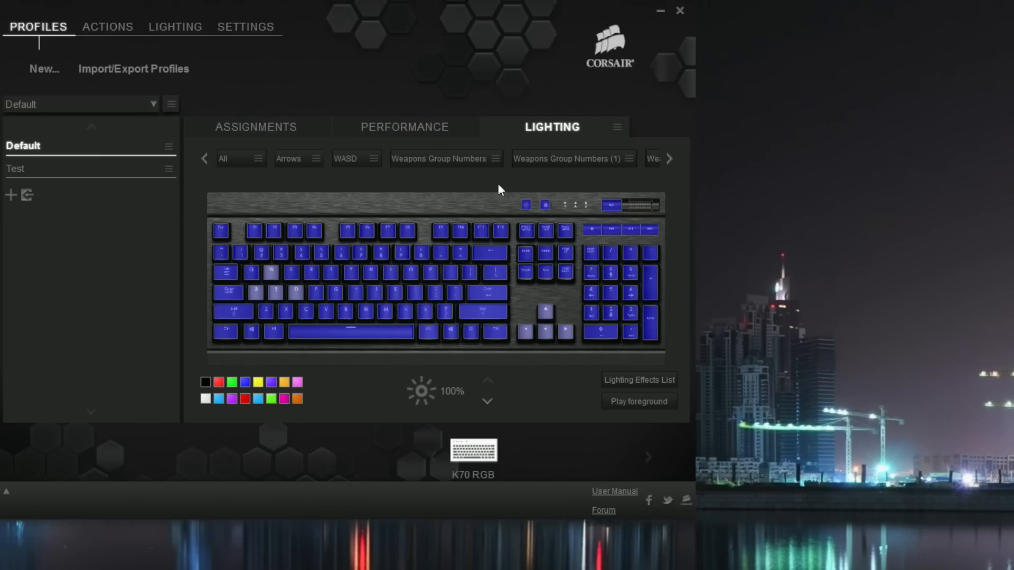
pyautogui.moveTo(499, 189)
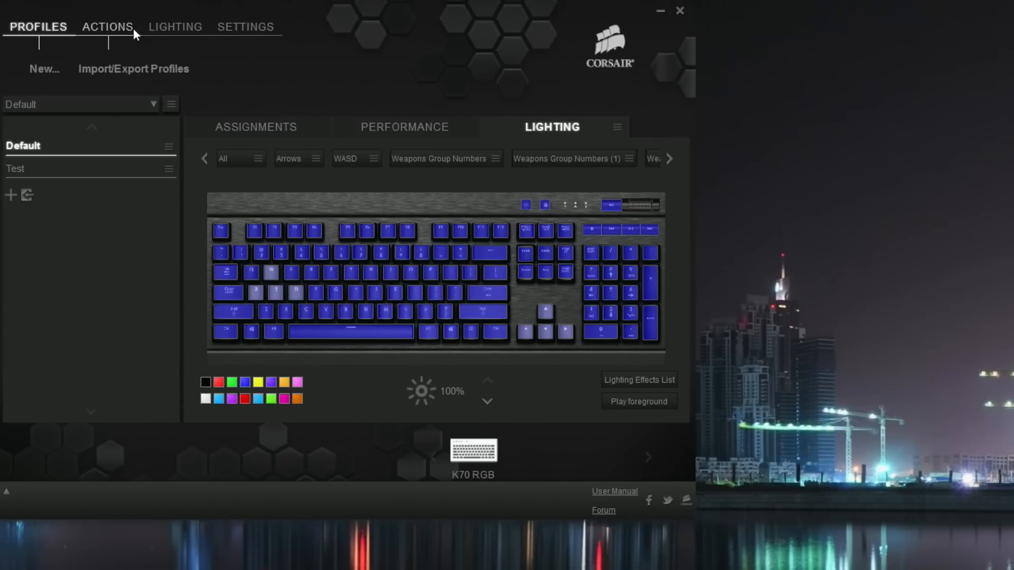
pyautogui.moveTo(120, 30)
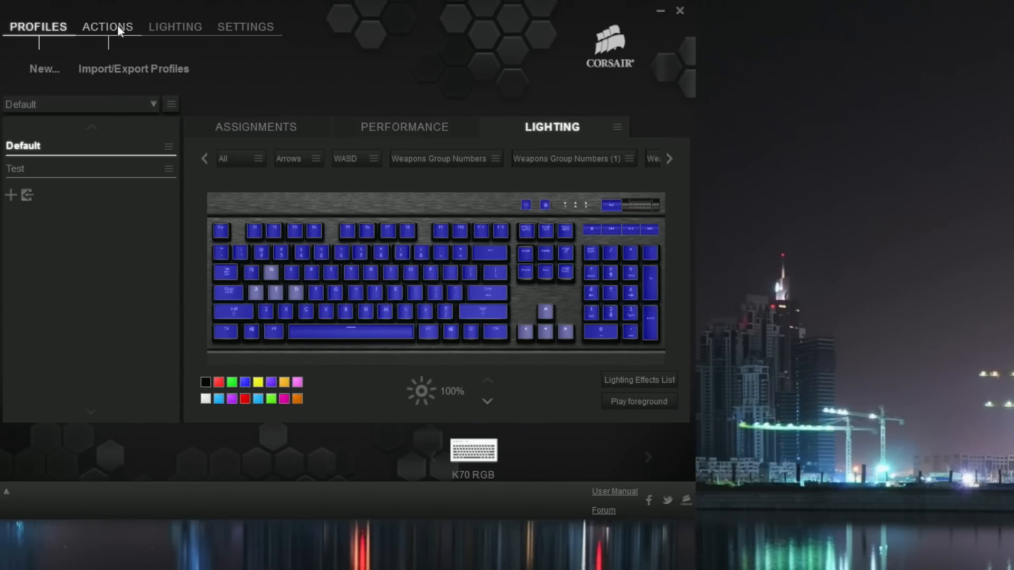
# - Return to the Lighting effects library after briefly viewing the program Settings
pyautogui.click(176, 27)
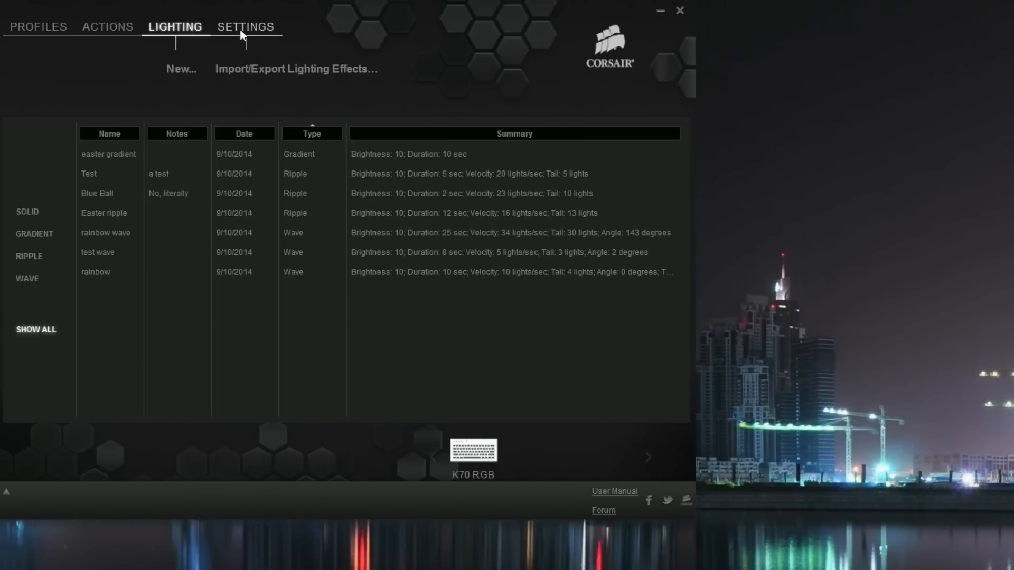
pyautogui.click(245, 27)
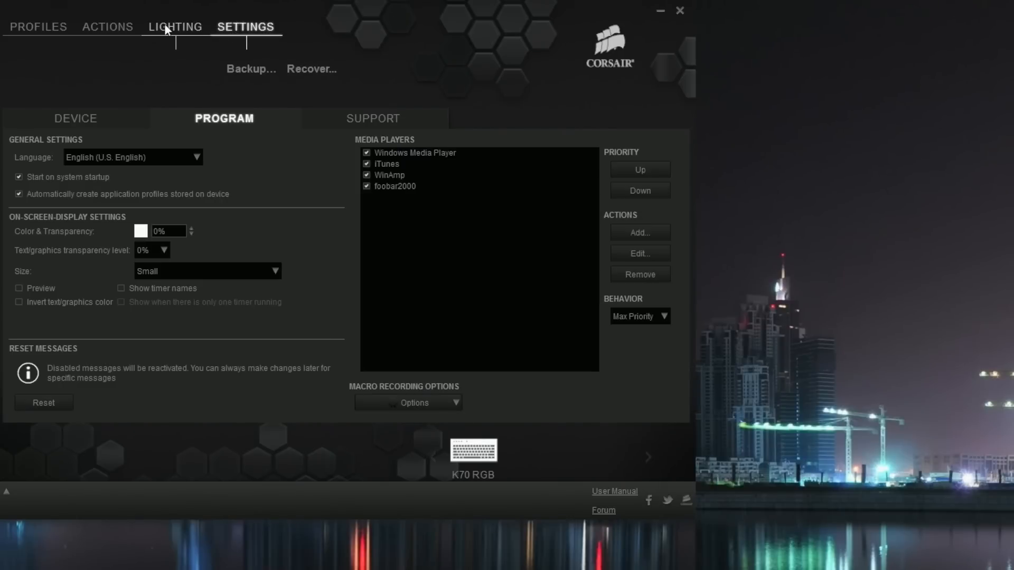
pyautogui.moveTo(170, 31)
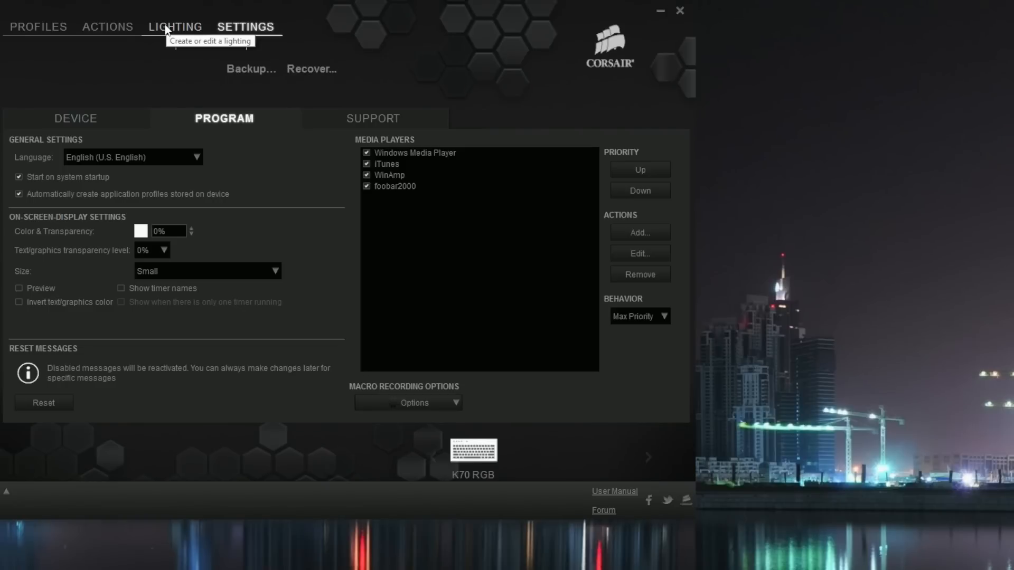
pyautogui.click(175, 26)
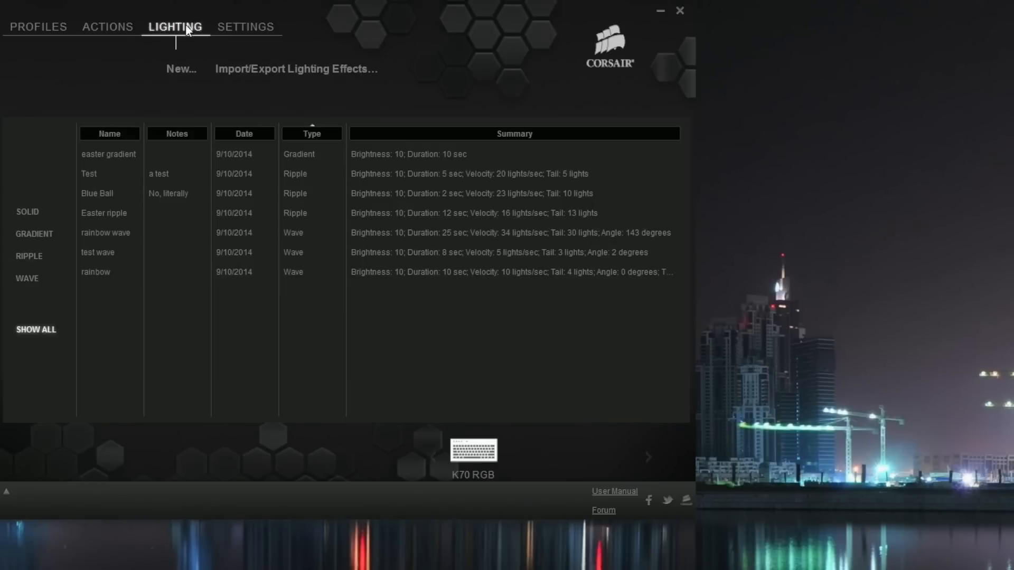
pyautogui.click(108, 26)
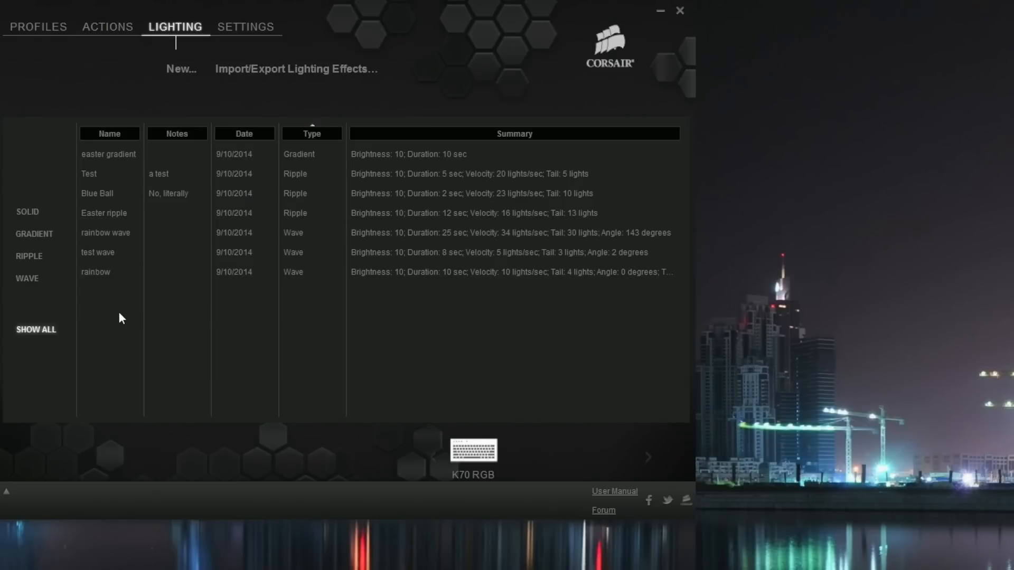
pyautogui.moveTo(164, 32)
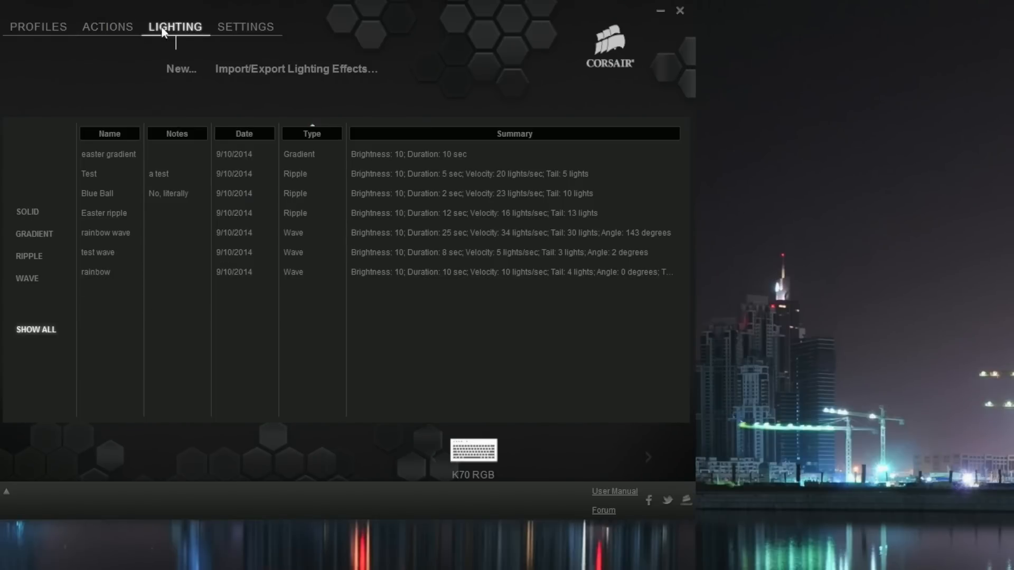
# - Create a new foreground lighting effect named 'test' using the gradient type
pyautogui.click(181, 69)
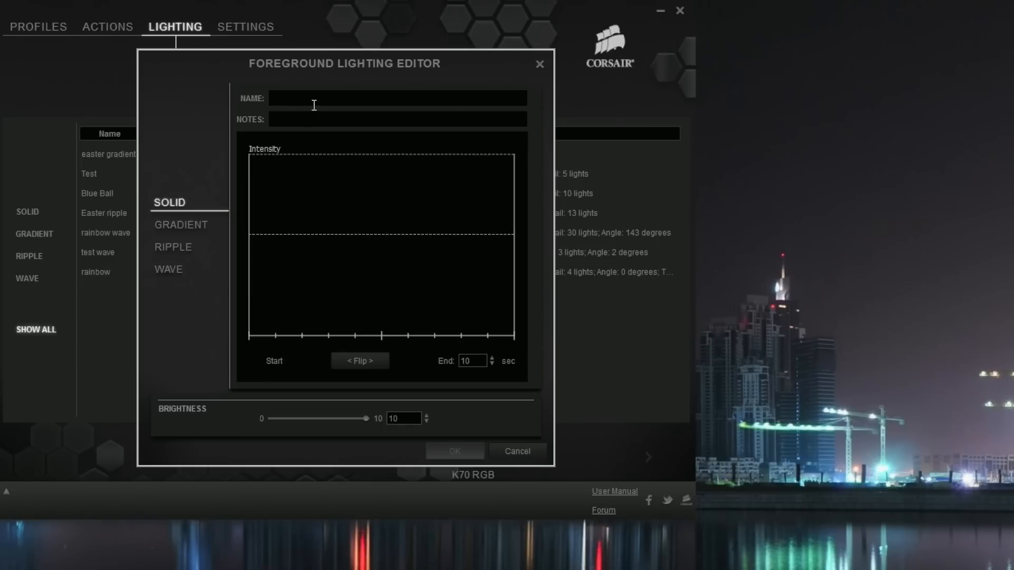
pyautogui.write('test')
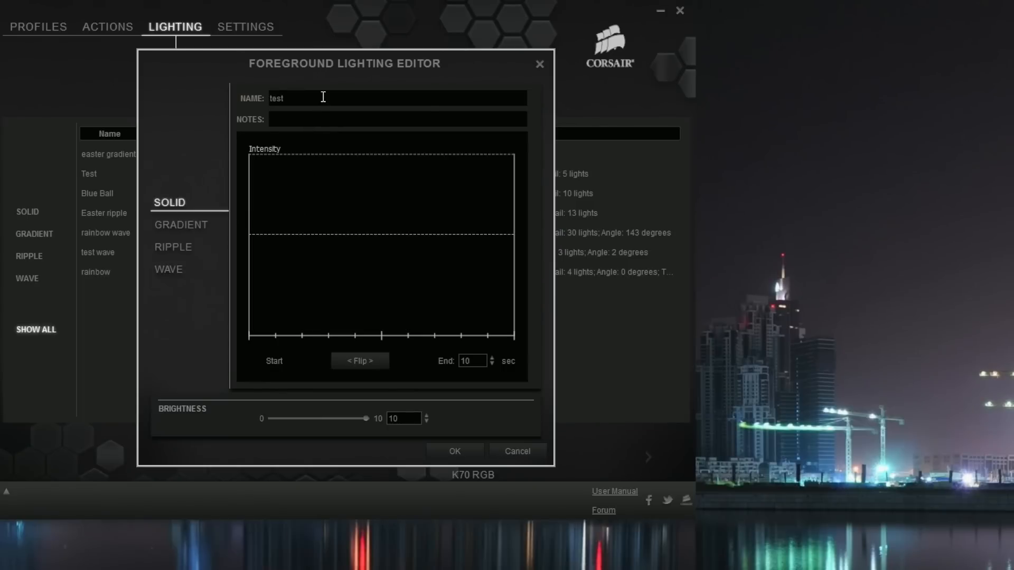
pyautogui.moveTo(322, 97)
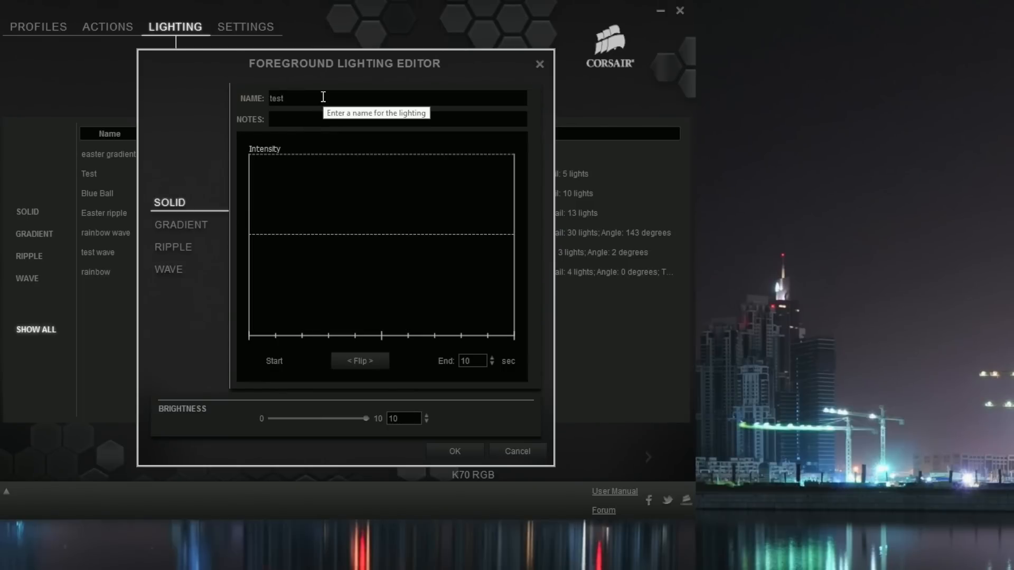
pyautogui.click(181, 224)
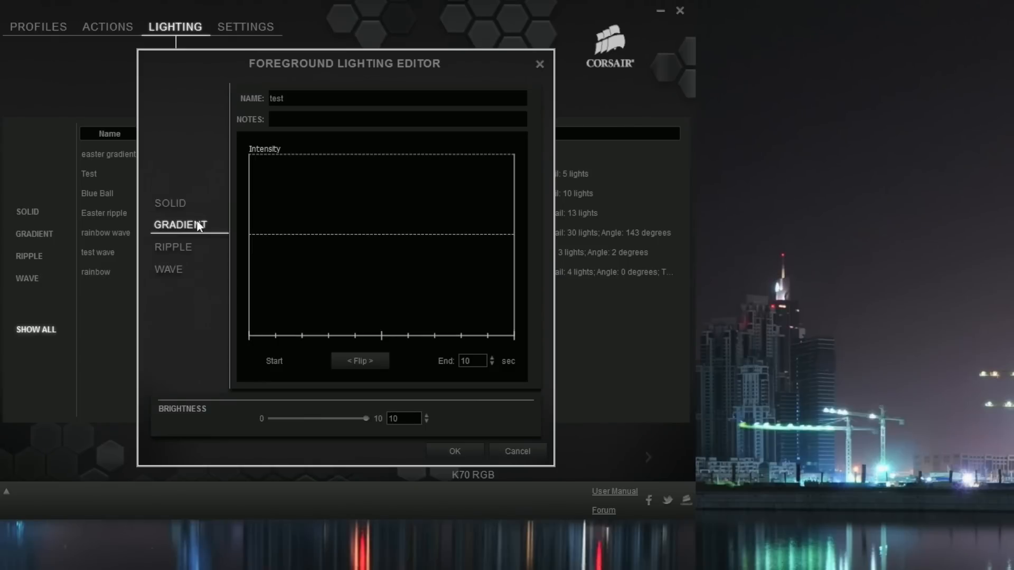
# - Switch the test effect's type from ripple to wave
pyautogui.click(172, 247)
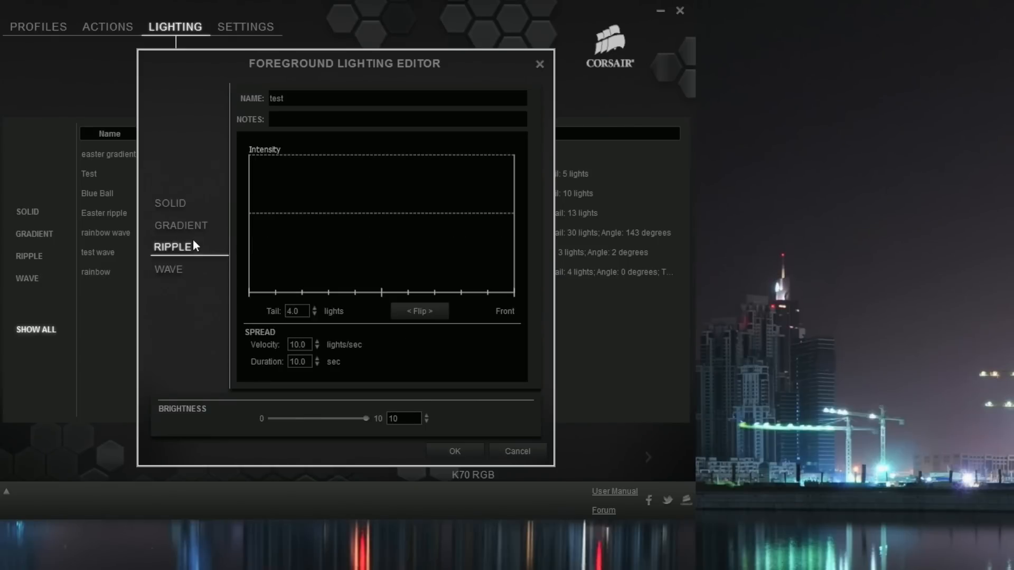
pyautogui.moveTo(195, 246)
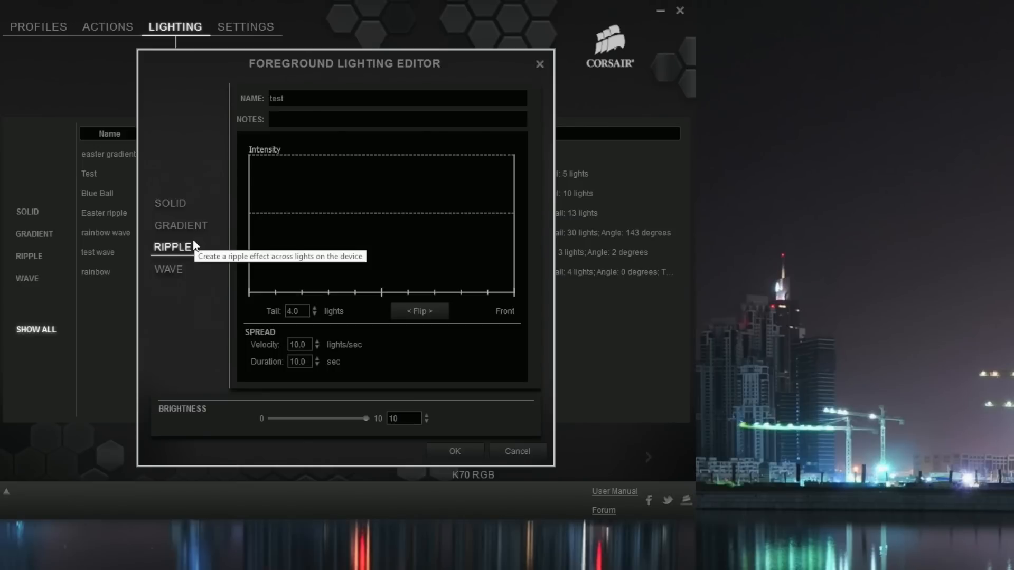
pyautogui.moveTo(131, 242)
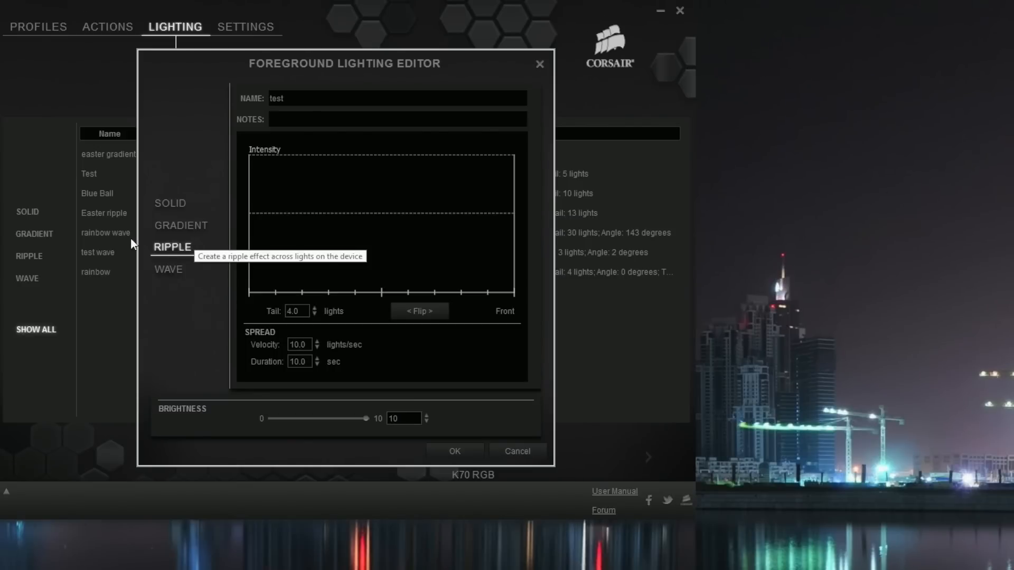
pyautogui.click(168, 270)
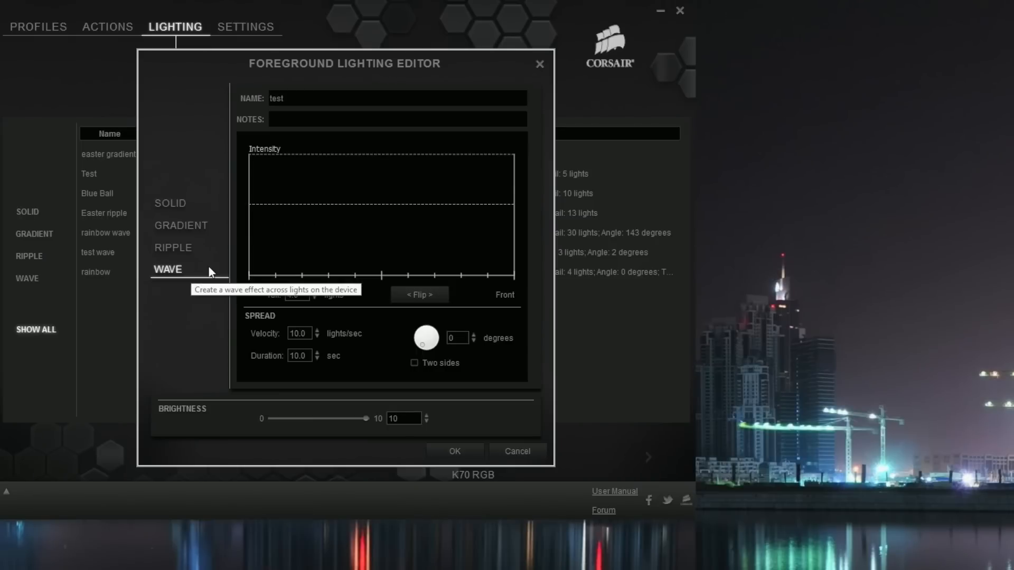
pyautogui.moveTo(291, 159)
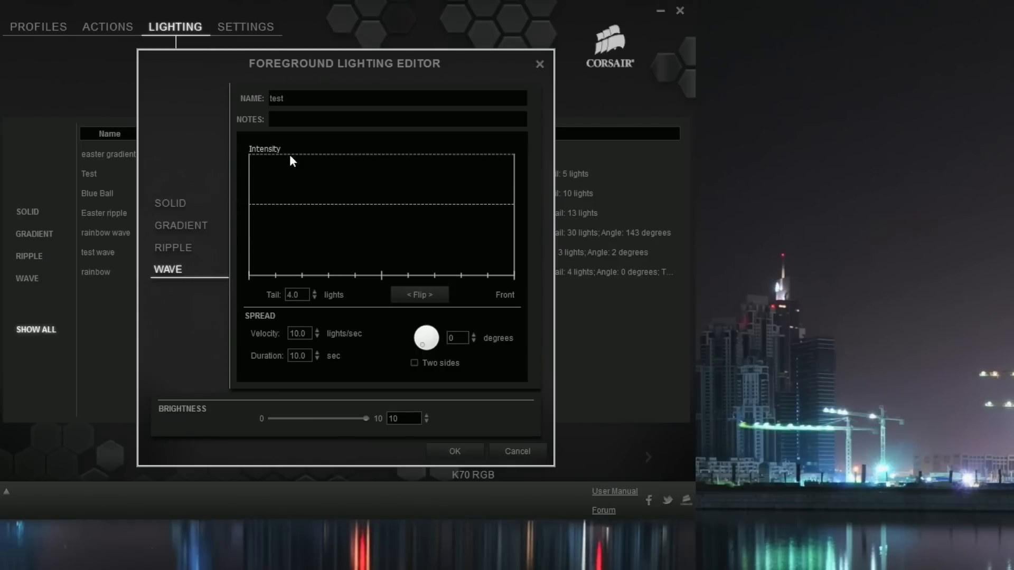
pyautogui.click(288, 97)
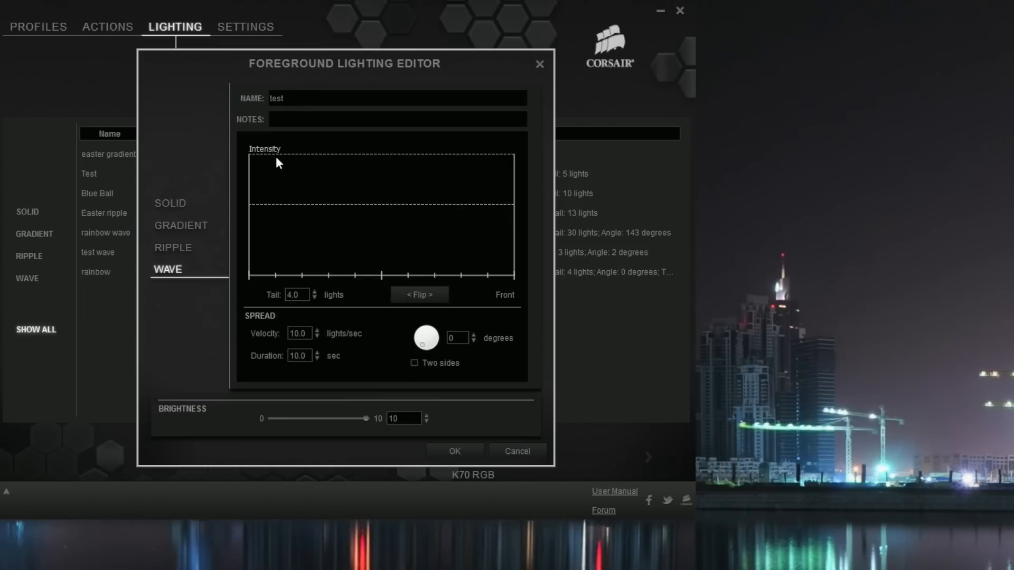
pyautogui.moveTo(256, 179)
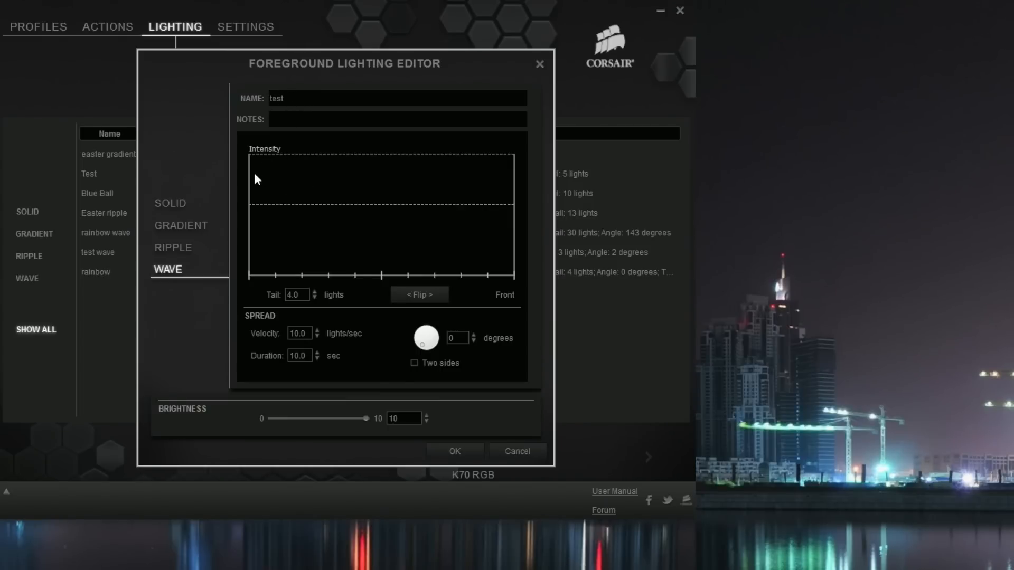
# - Add a red point and a magenta point to the wave's intensity graph
pyautogui.rightClick(258, 179)
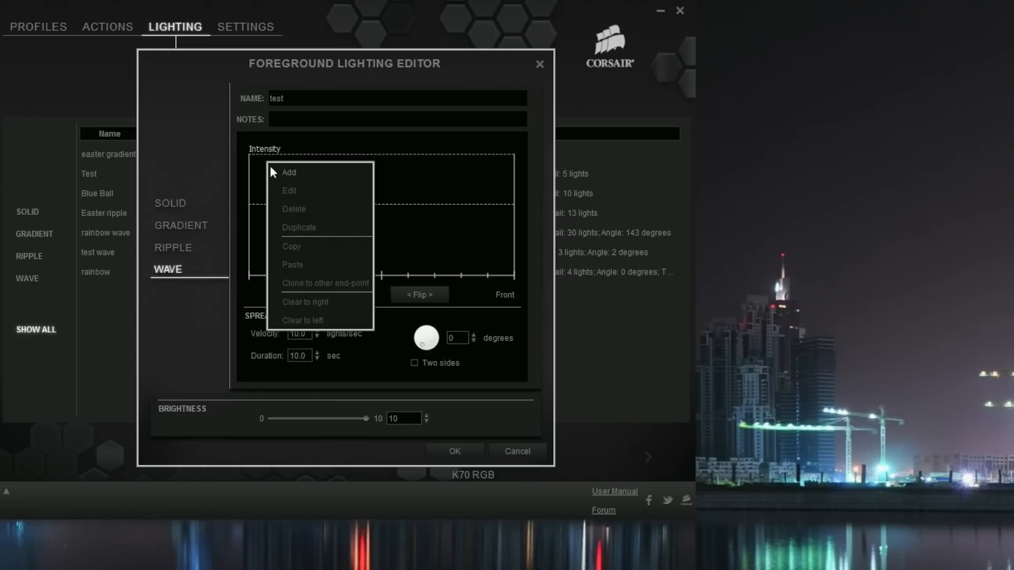
pyautogui.click(289, 173)
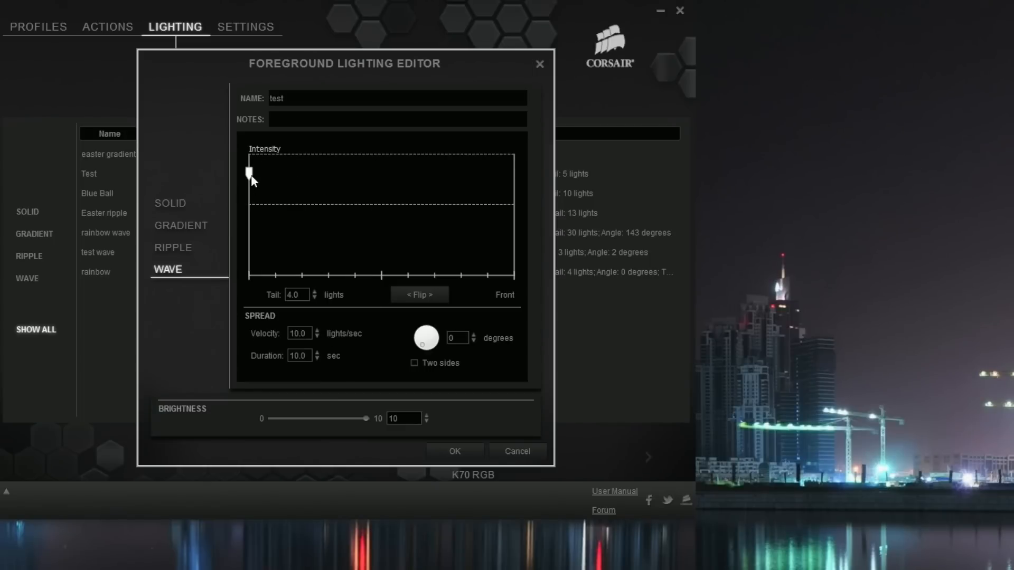
pyautogui.rightClick(248, 174)
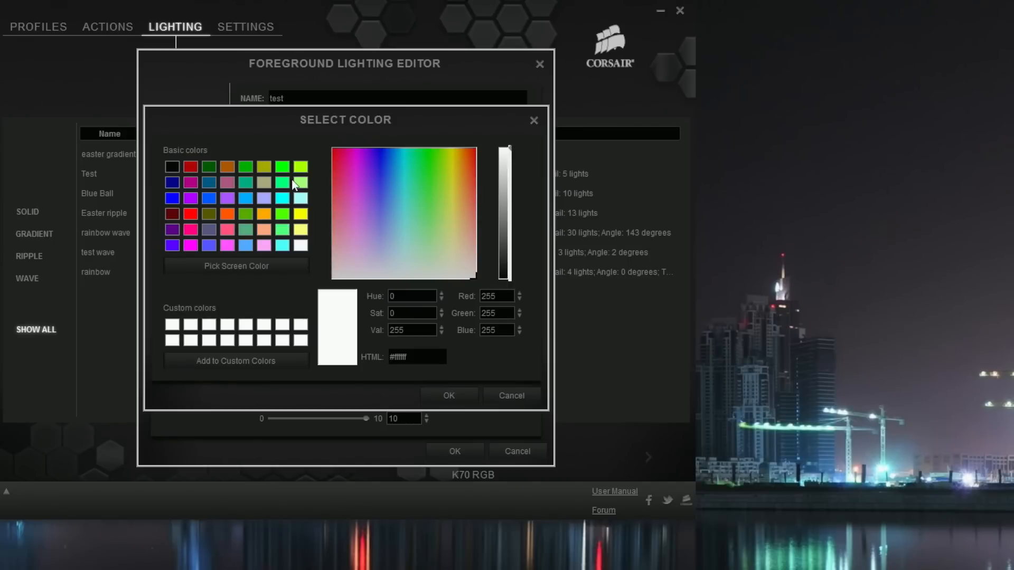
pyautogui.click(333, 149)
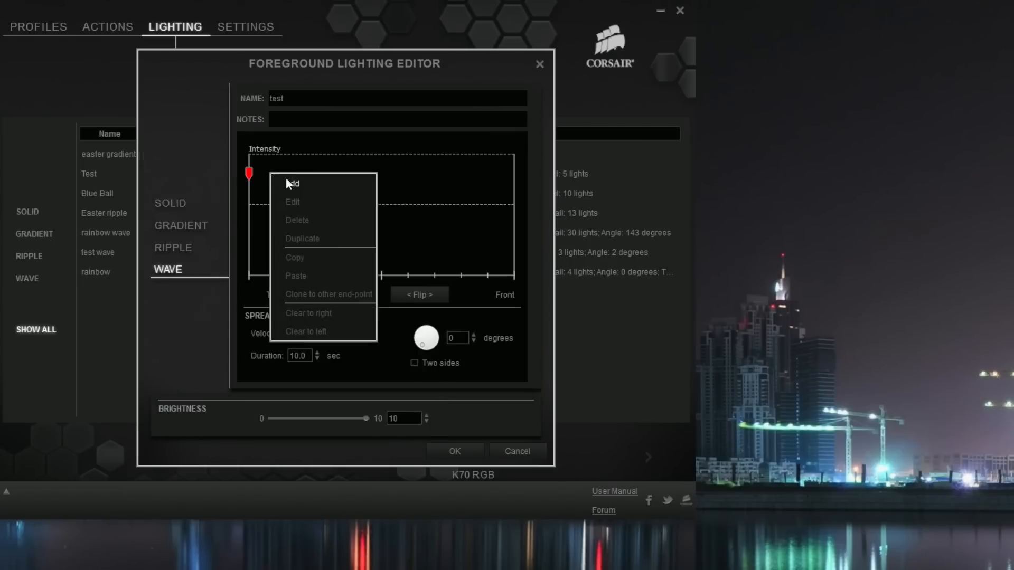
pyautogui.click(293, 184)
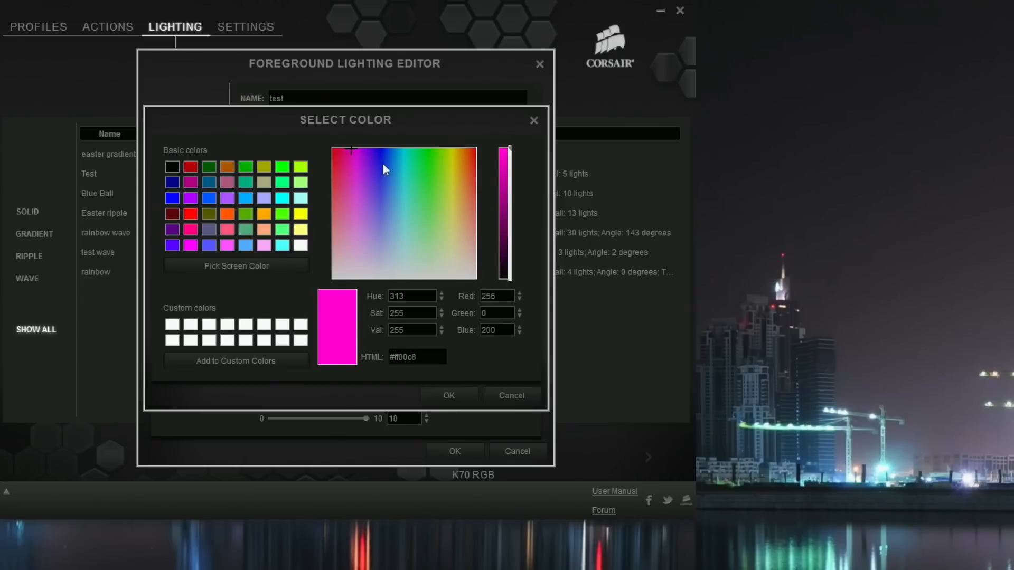
pyautogui.click(448, 396)
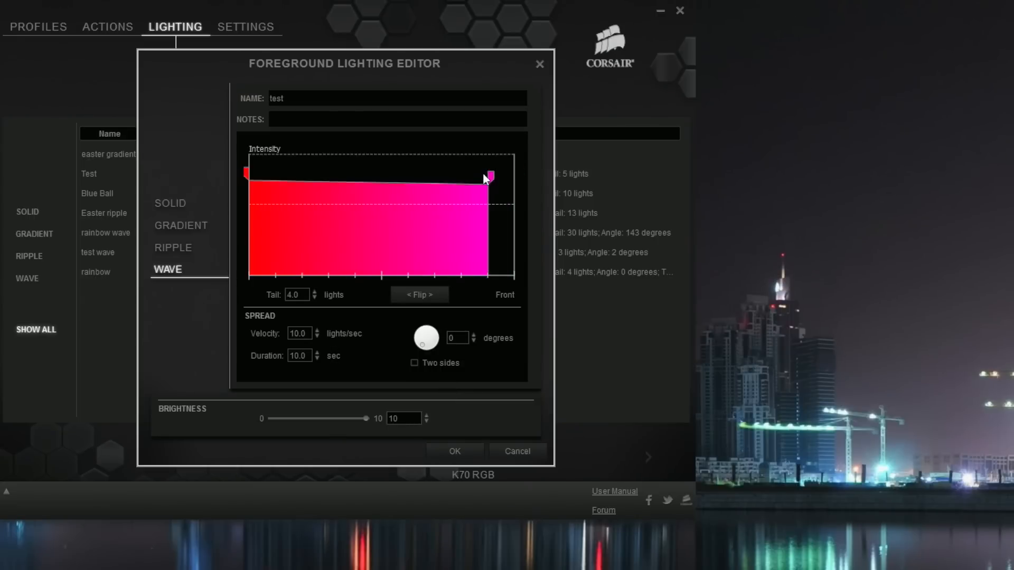
# - Move the magenta point toward the start and make the end point purple
pyautogui.moveTo(488, 176); pyautogui.dragTo(339, 171)
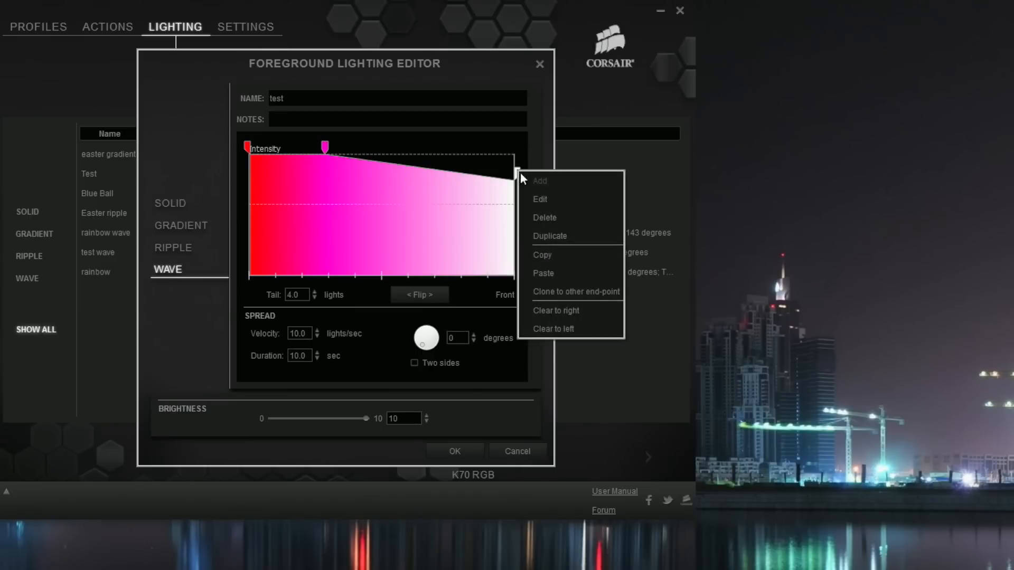
pyautogui.click(540, 200)
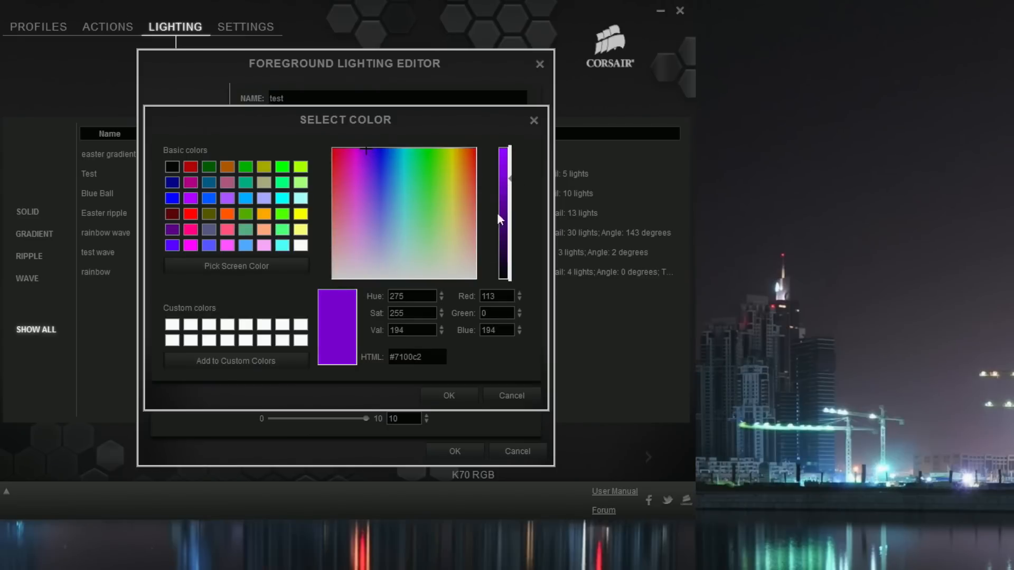
pyautogui.click(449, 396)
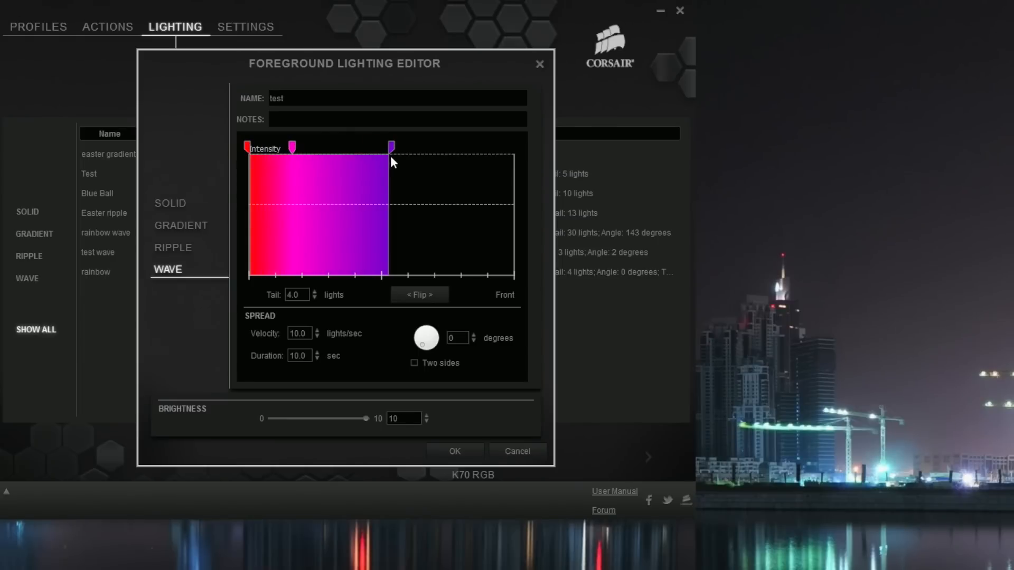
# - Add yellow, orange and red stops to complete the rainbow gradient
pyautogui.rightClick(393, 161)
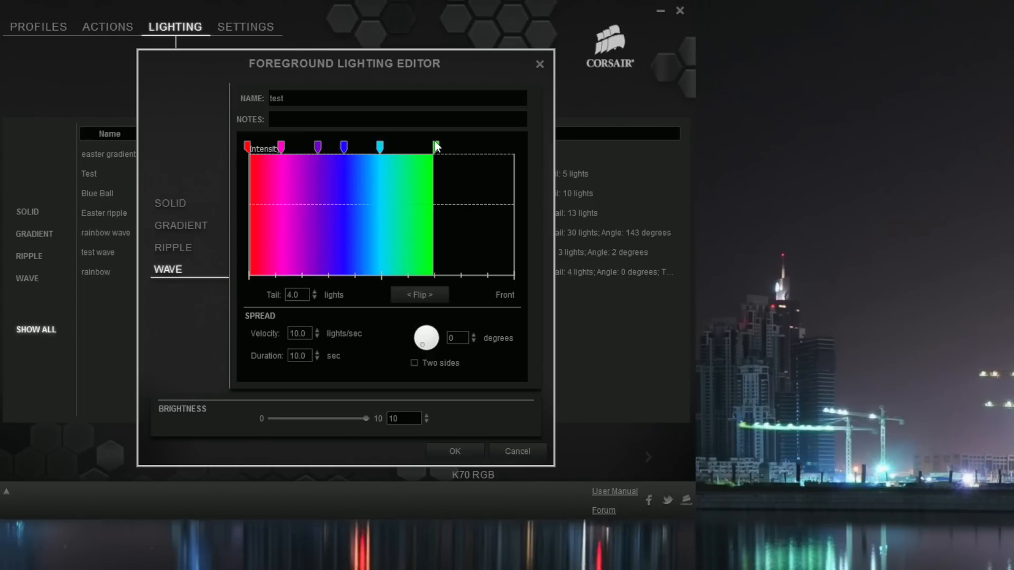
pyautogui.rightClick(435, 147)
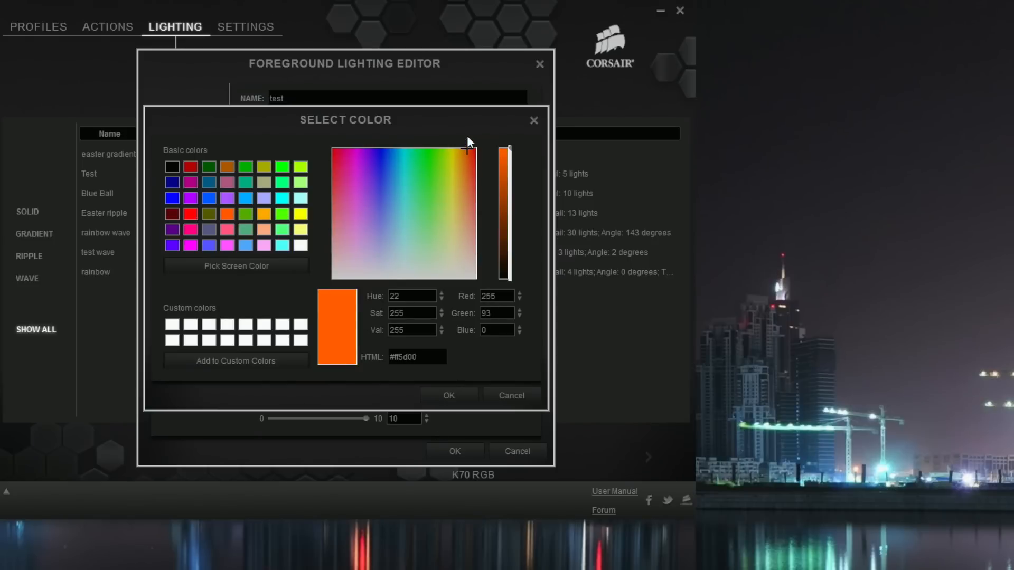
pyautogui.click(466, 149)
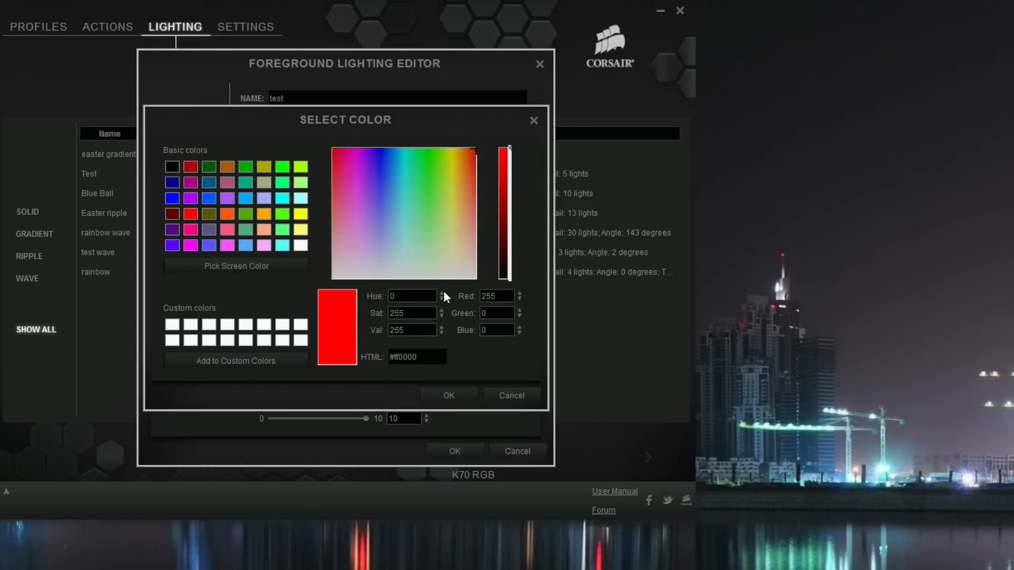
pyautogui.moveTo(481, 383)
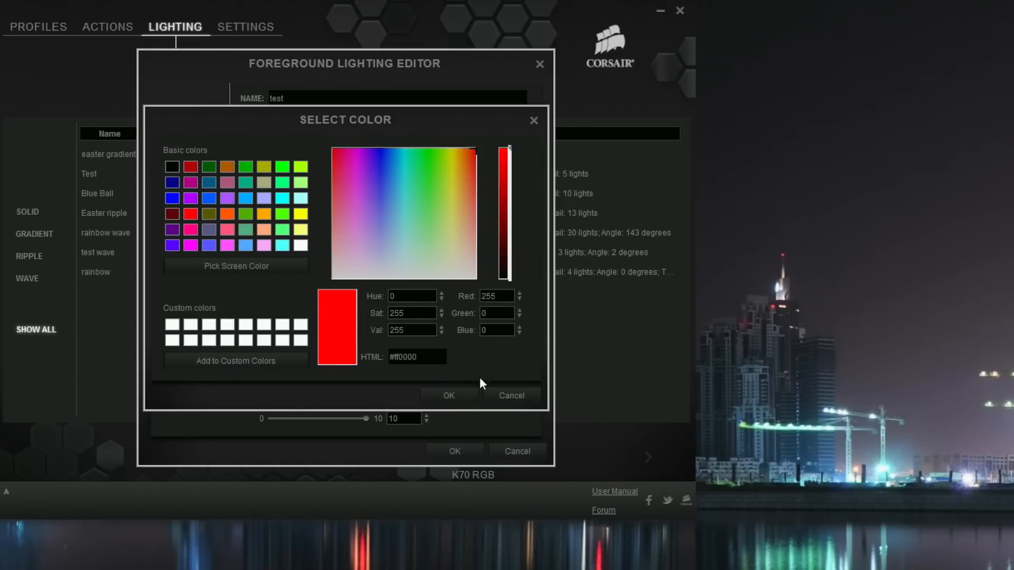
pyautogui.click(448, 395)
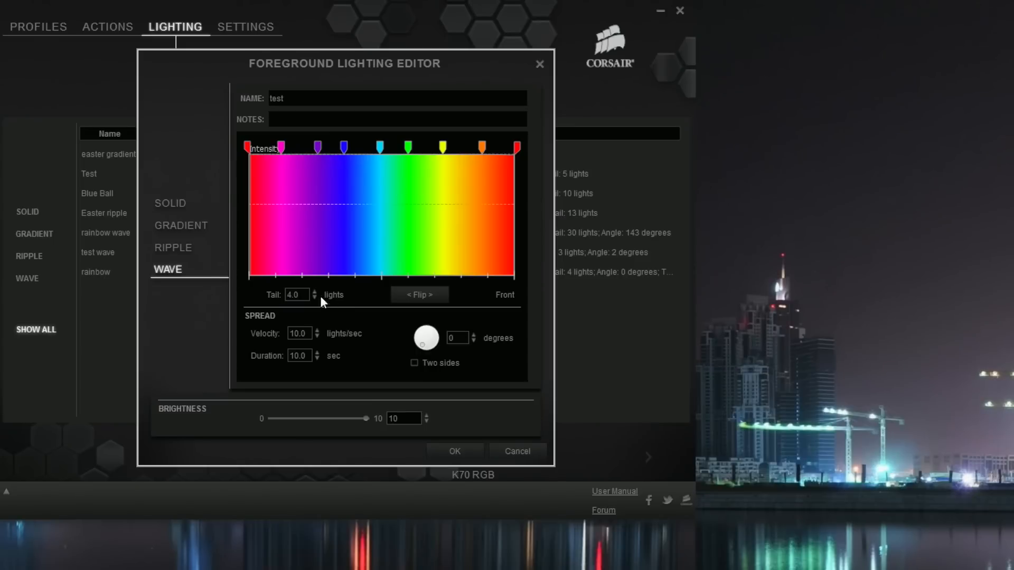
pyautogui.moveTo(271, 300)
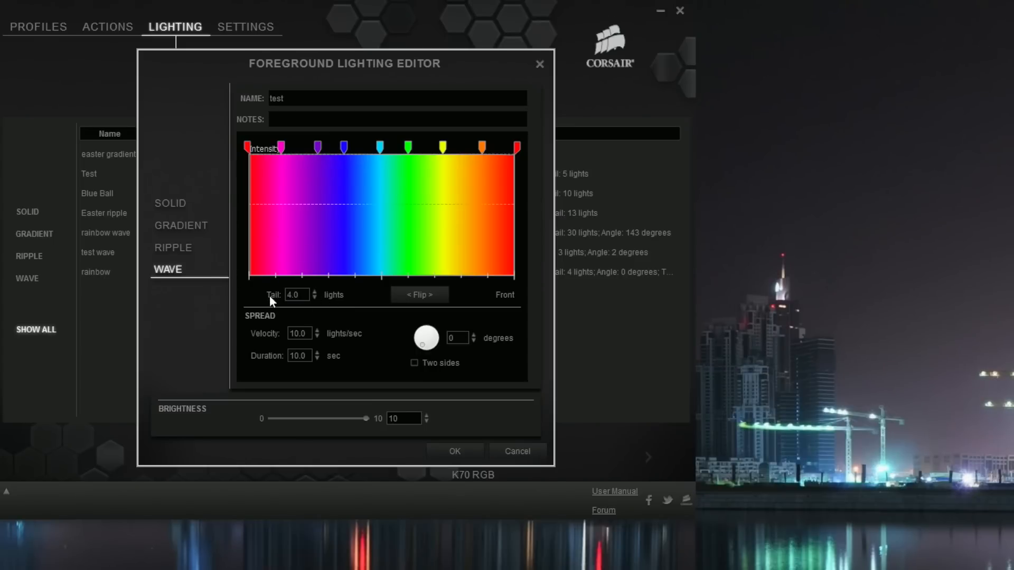
pyautogui.moveTo(314, 301)
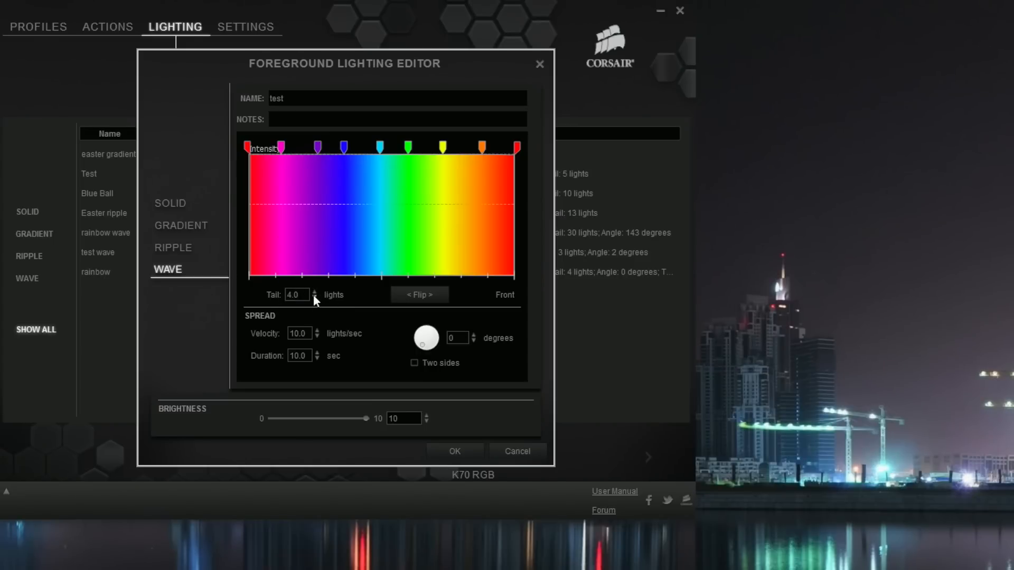
pyautogui.moveTo(318, 293)
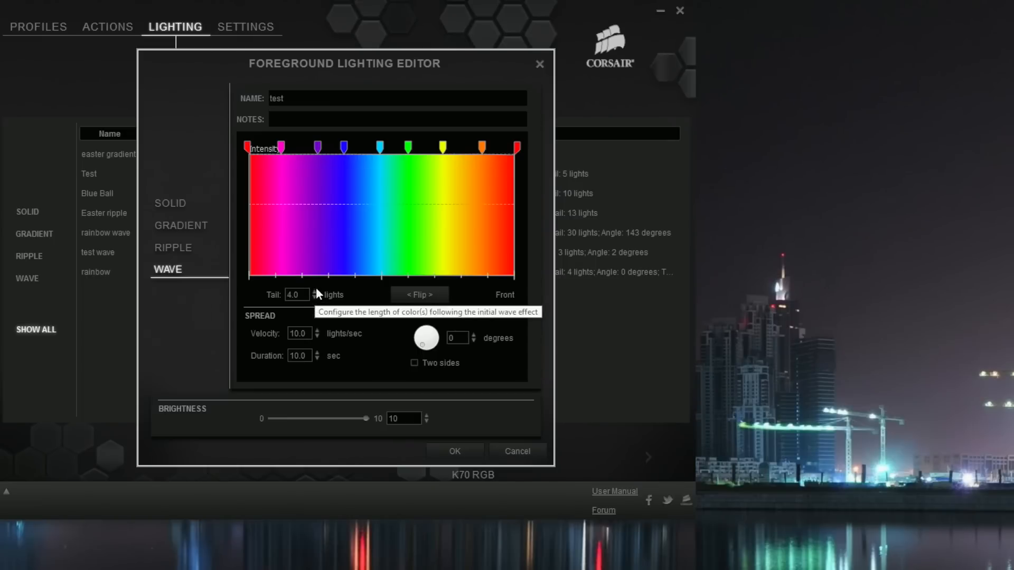
pyautogui.moveTo(317, 297)
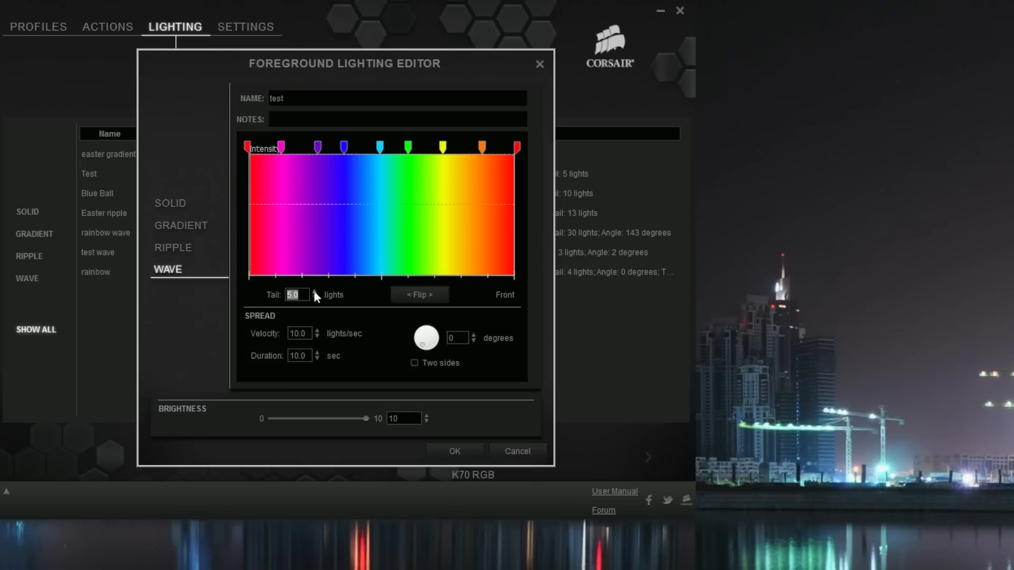
pyautogui.moveTo(317, 302)
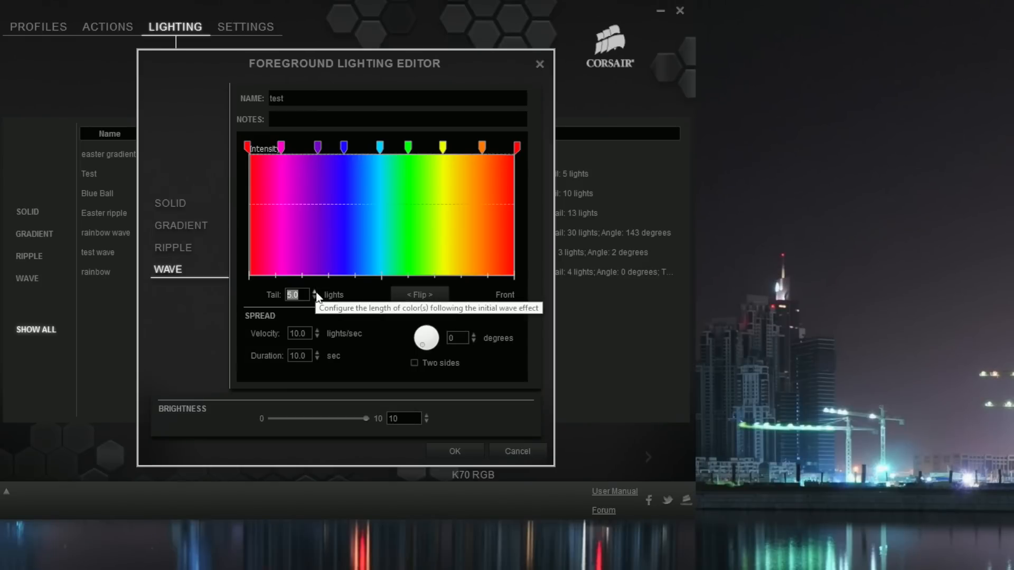
# - Raise the wave tail to 10 lights and velocity to 20 lights/sec
pyautogui.click(316, 292)
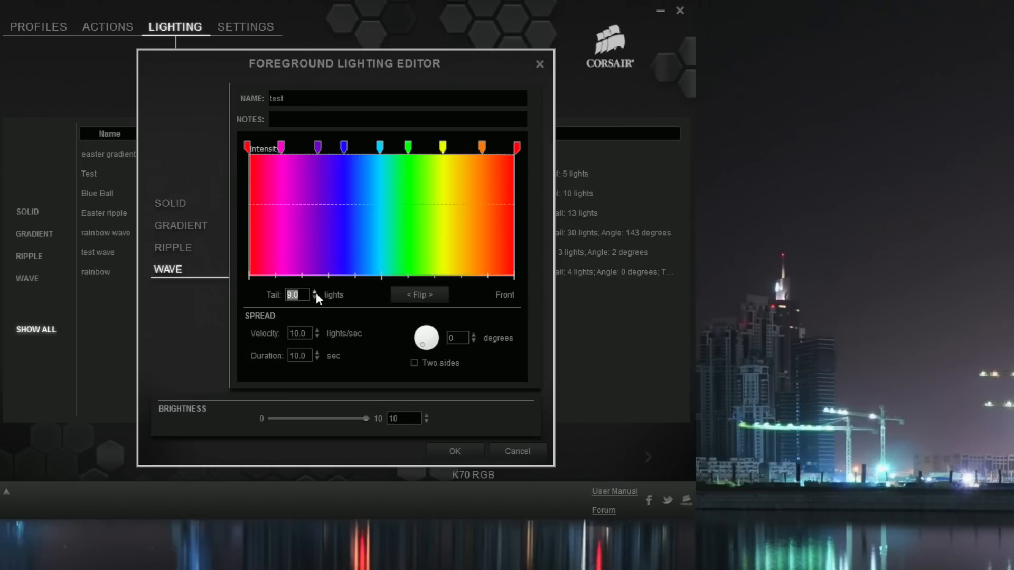
pyautogui.click(316, 291)
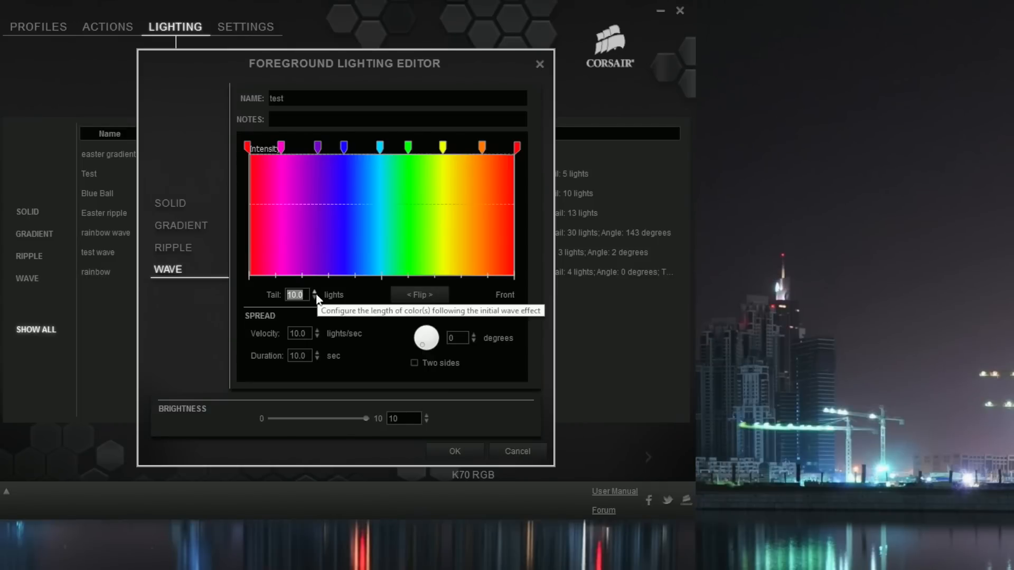
pyautogui.moveTo(318, 347)
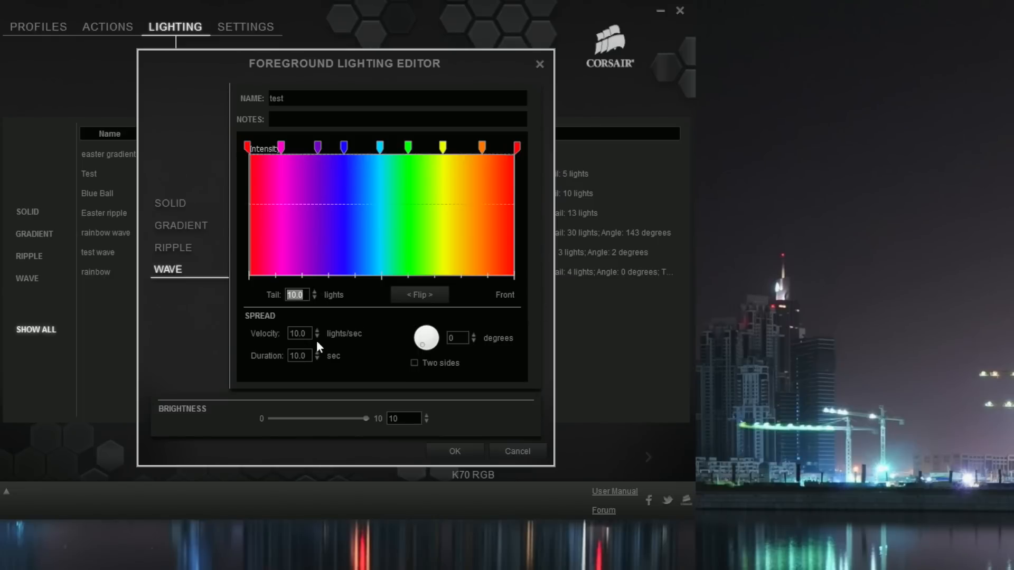
pyautogui.click(315, 330)
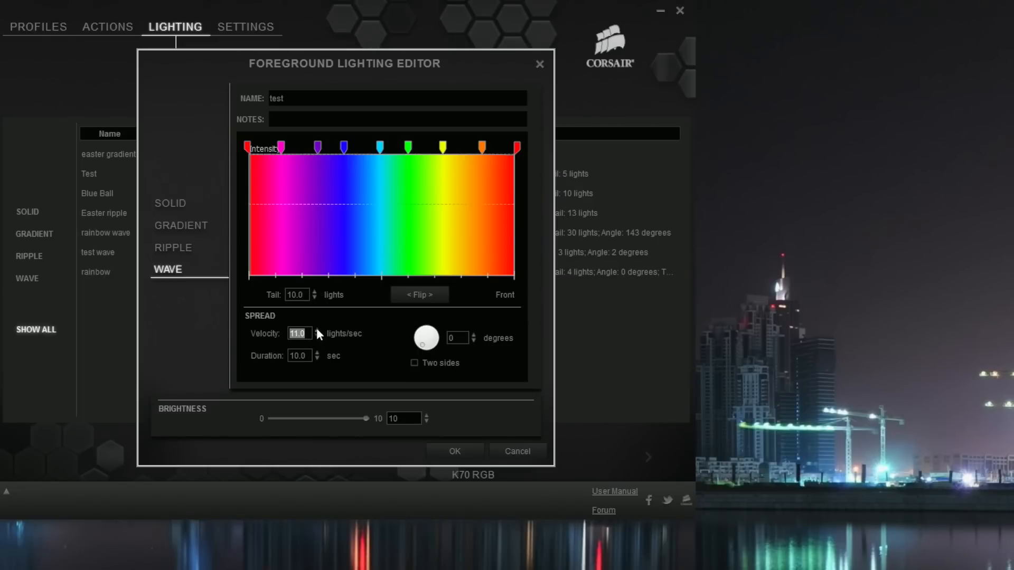
pyautogui.click(315, 329)
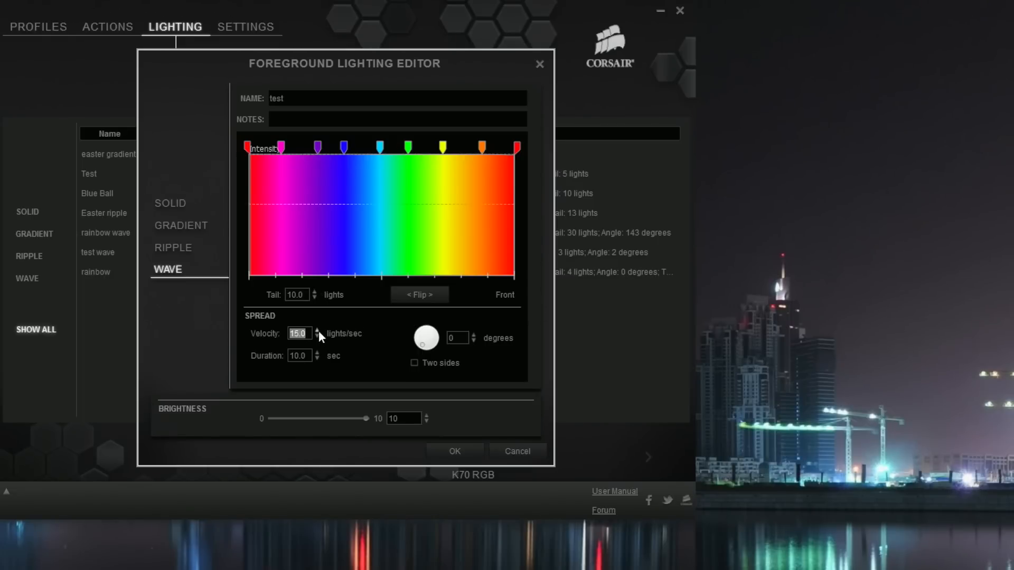
pyautogui.click(315, 329)
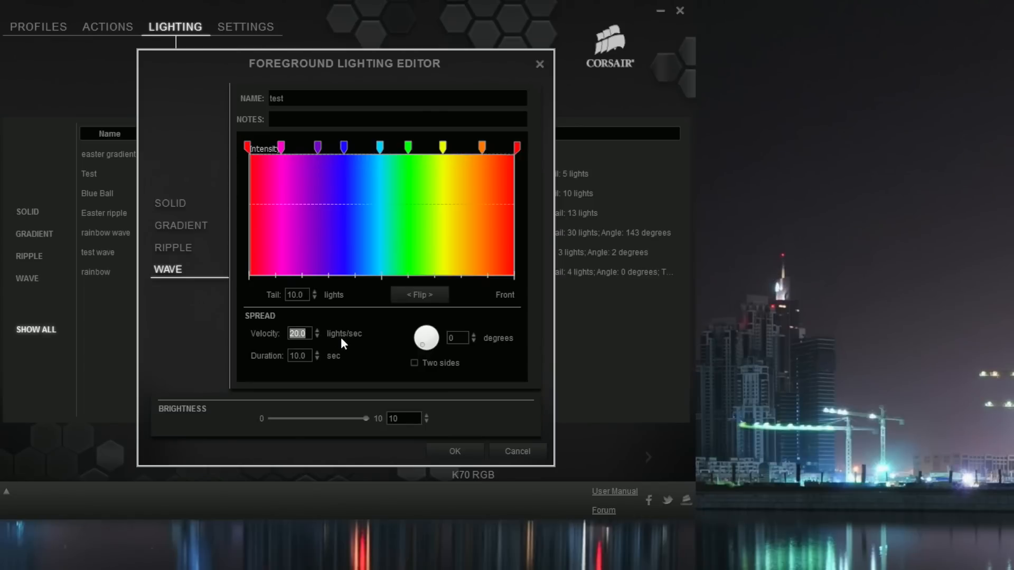
pyautogui.moveTo(346, 345)
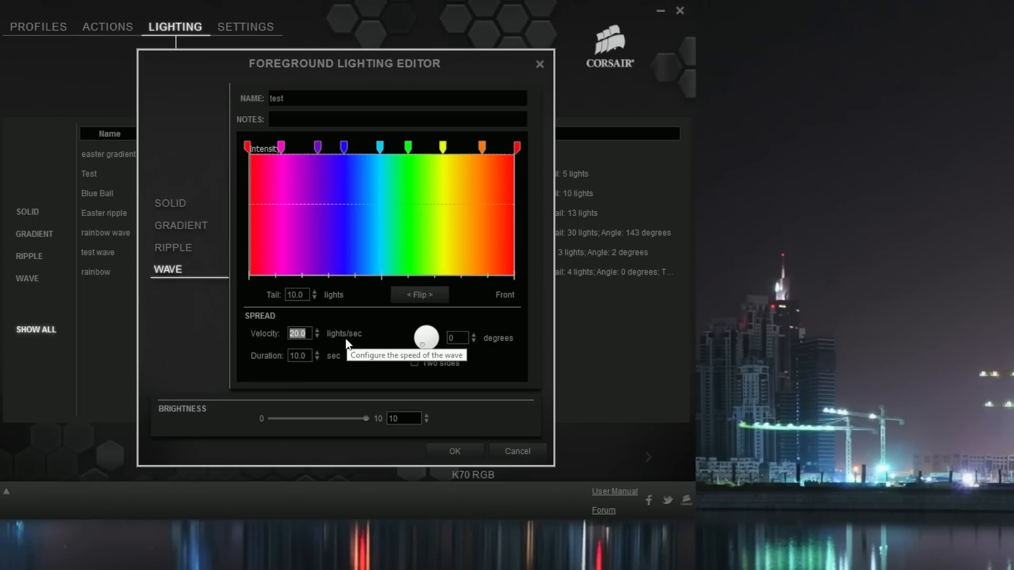
pyautogui.moveTo(347, 347)
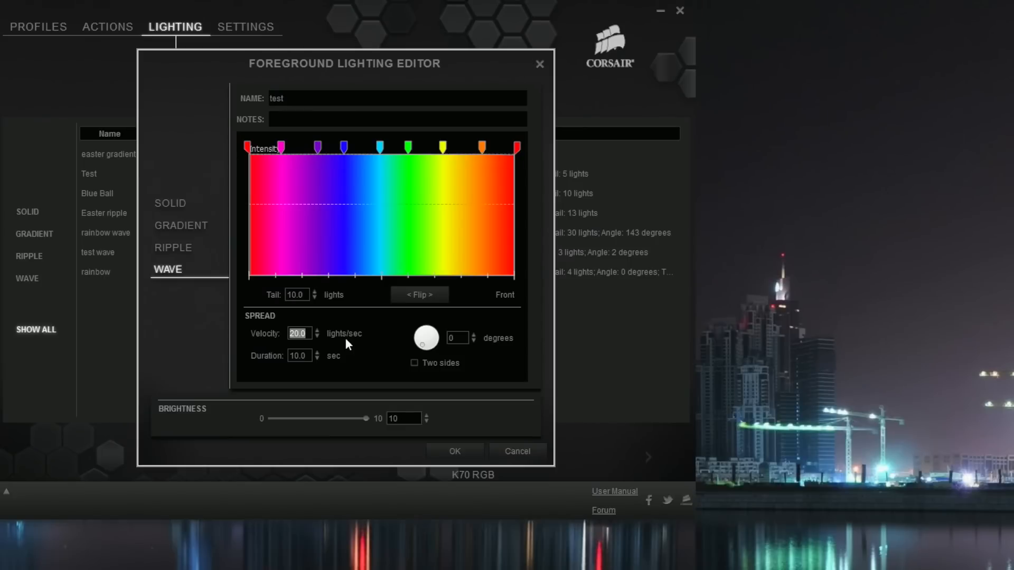
pyautogui.moveTo(346, 360)
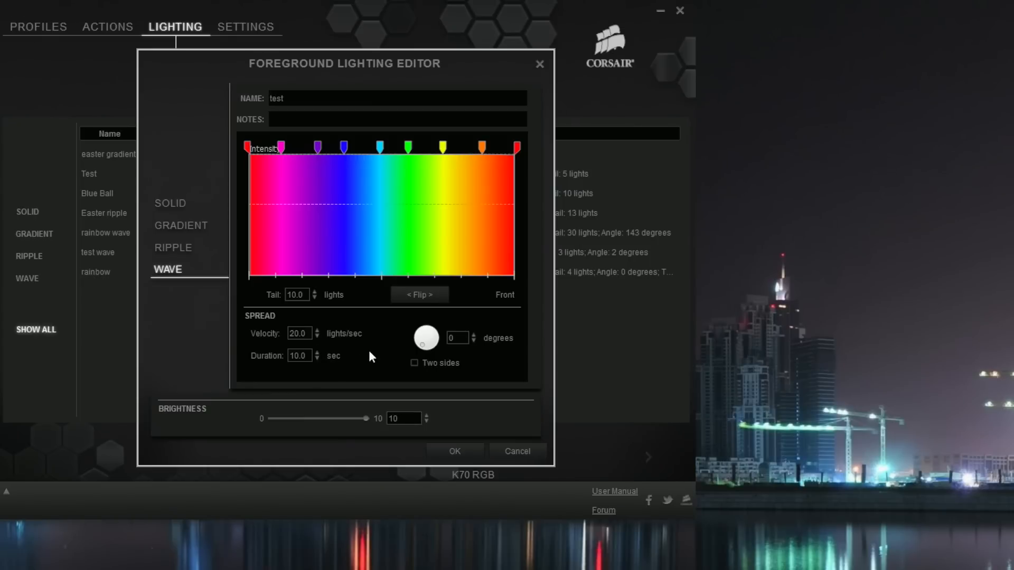
# - Enable two sides, set the wave angle to 239°, and save the test effect
pyautogui.click(413, 363)
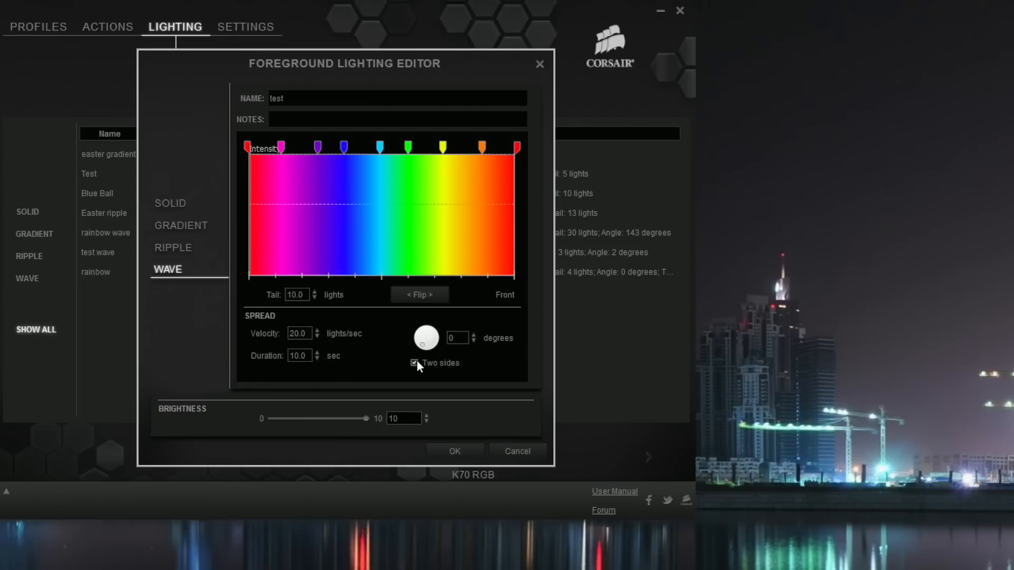
pyautogui.moveTo(443, 364)
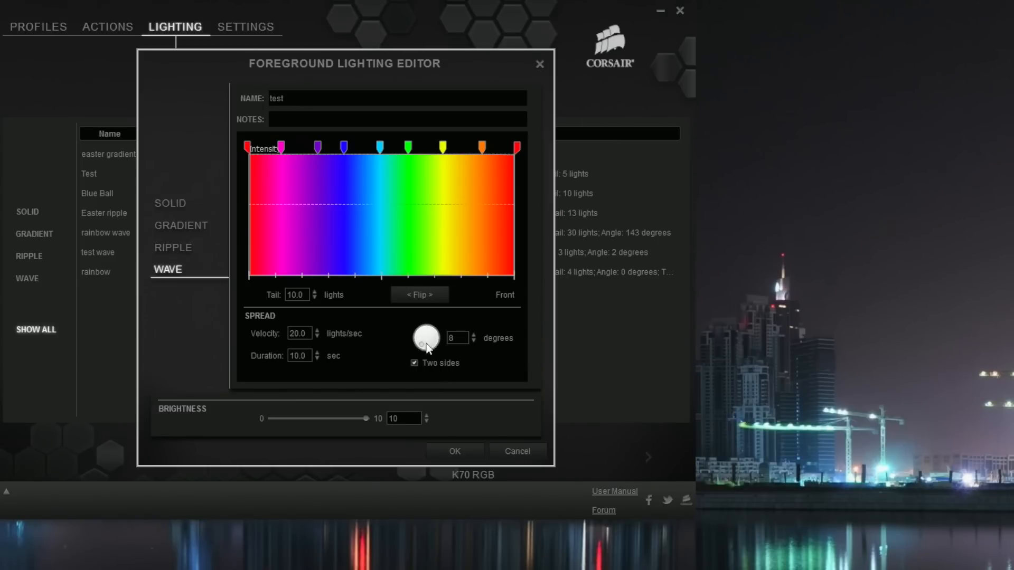
pyautogui.moveTo(426, 337); pyautogui.dragTo(439, 333)
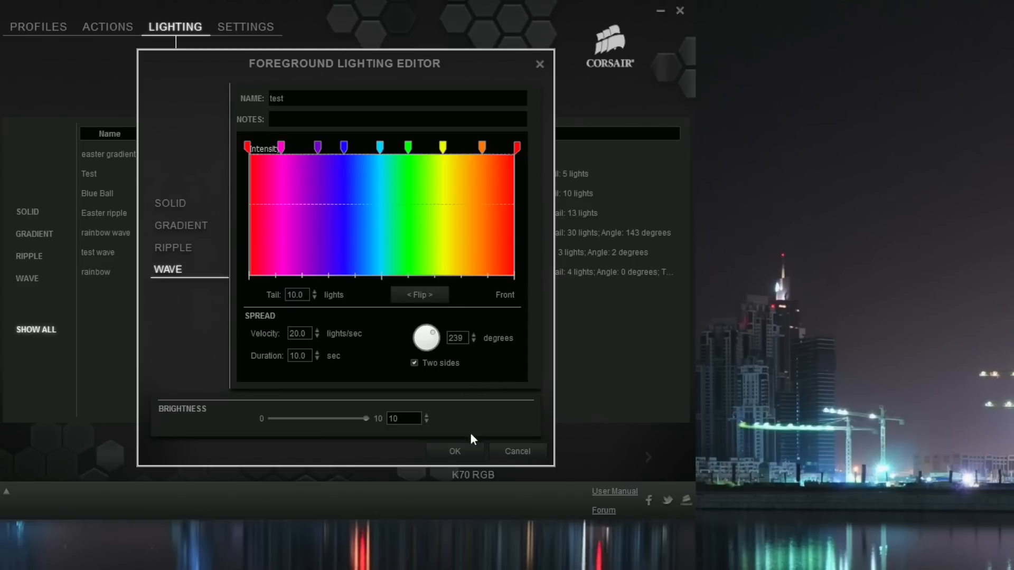
pyautogui.click(454, 451)
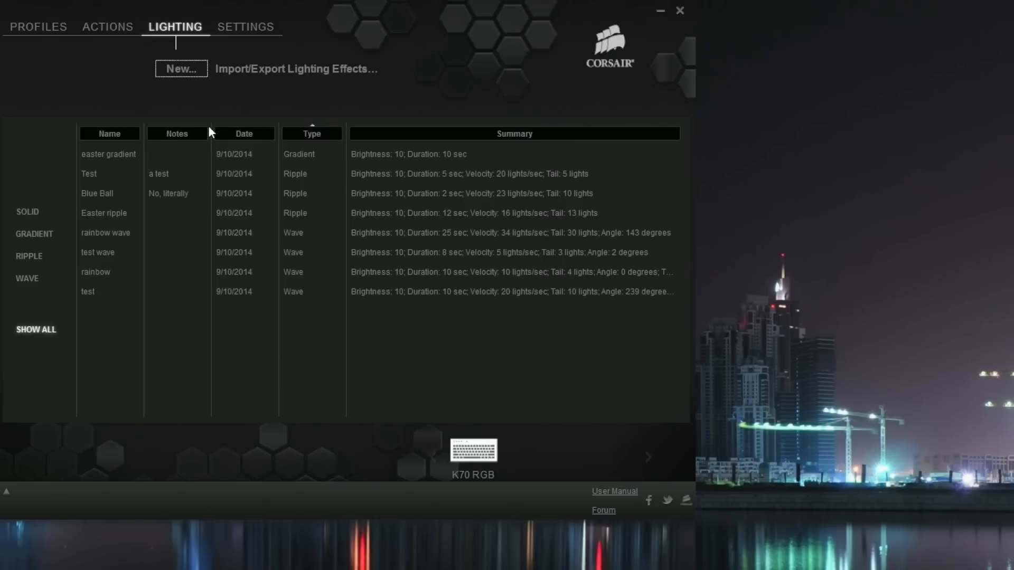
# - Switch to the keyboard profile's lighting tab and show the Lighting Effects List
pyautogui.click(39, 26)
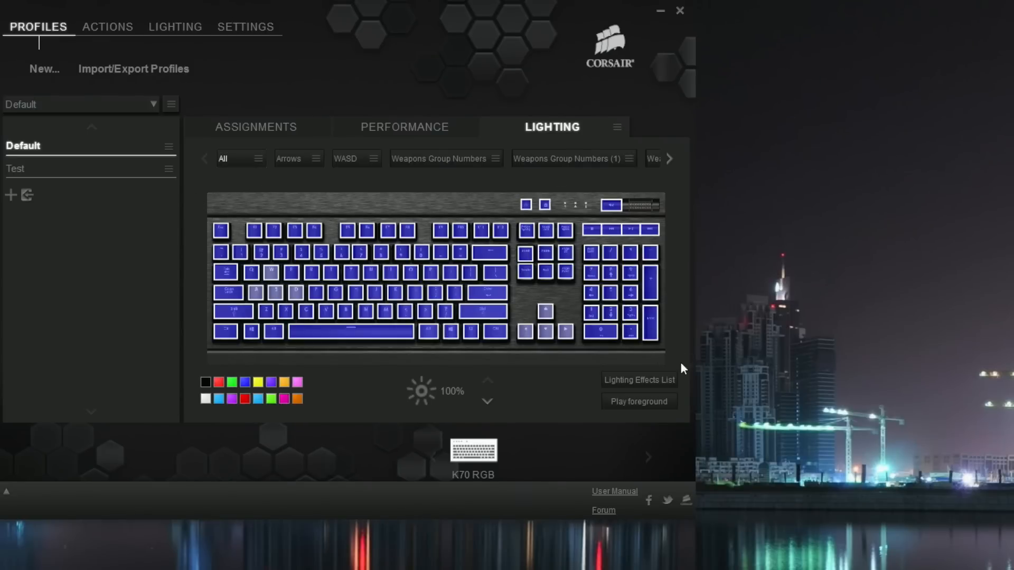
pyautogui.moveTo(363, 276)
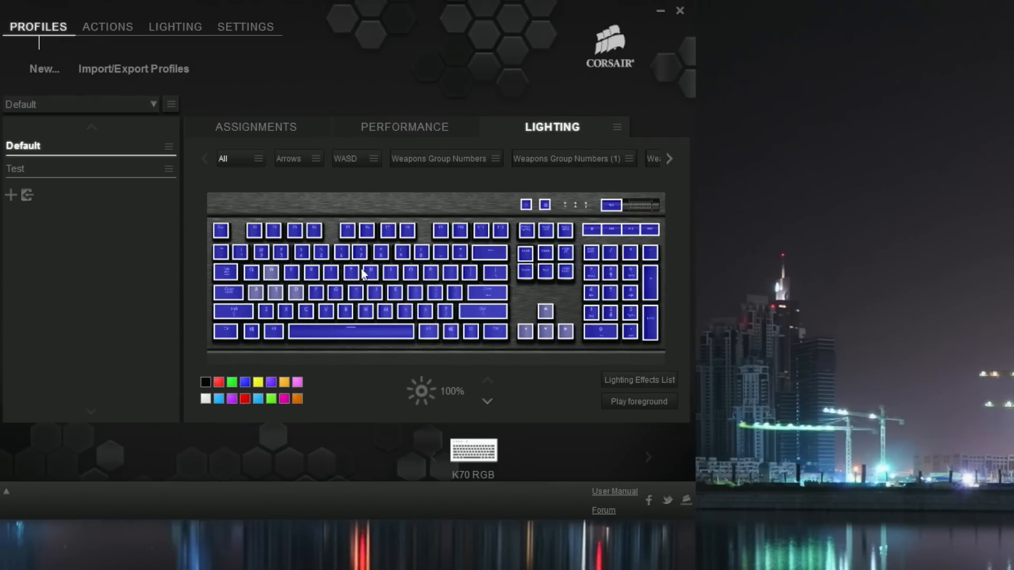
pyautogui.click(638, 380)
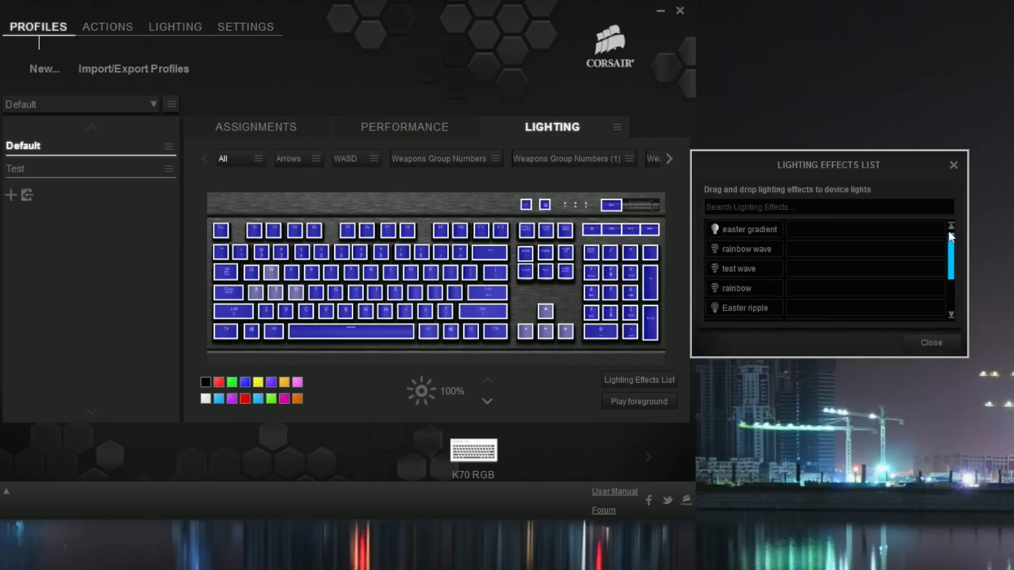
# - Drag the 'test' effect onto the K70 RGB keys, then reopen the effects list
pyautogui.scroll(-3)
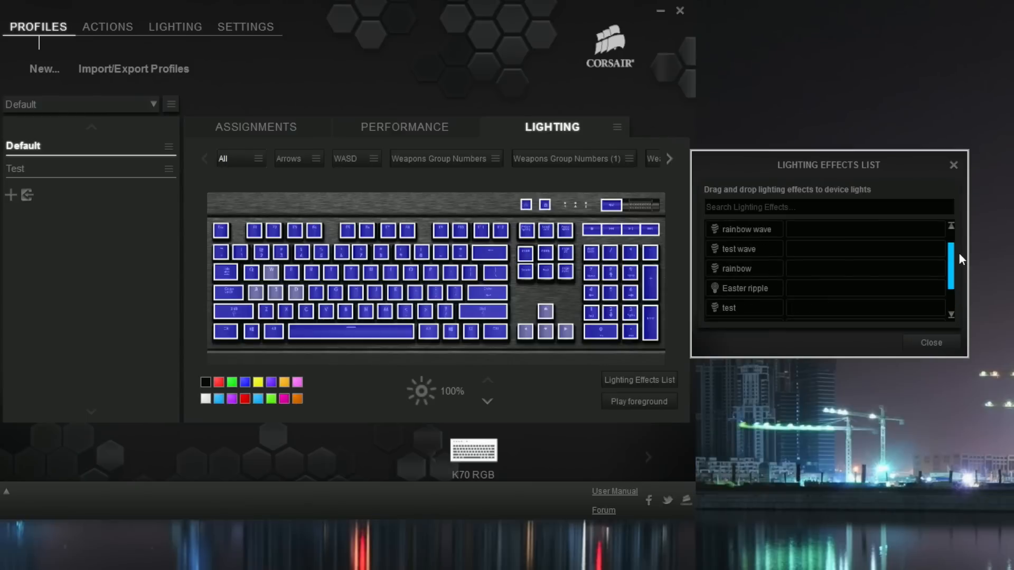
pyautogui.scroll(-3)
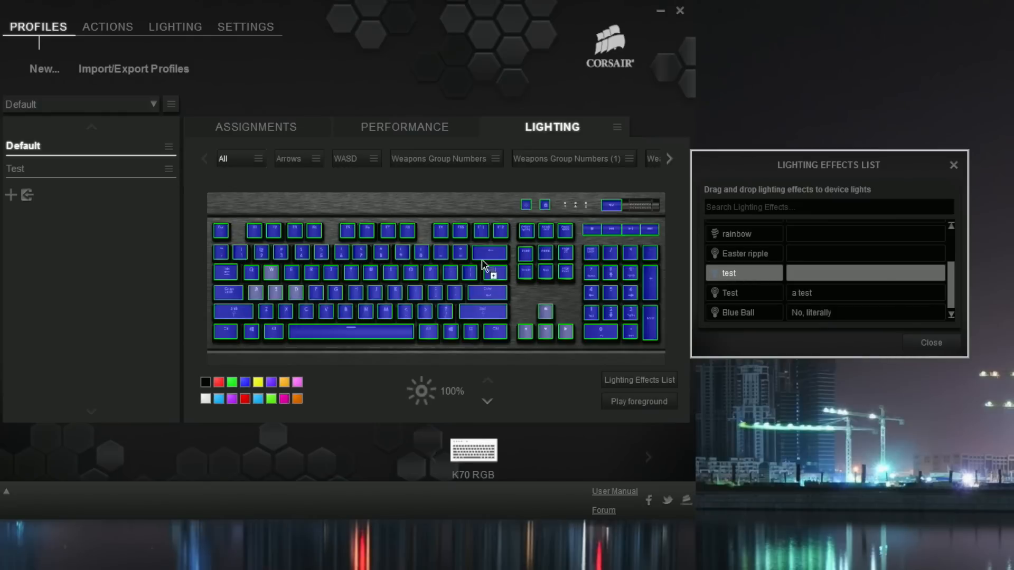
pyautogui.moveTo(384, 311)
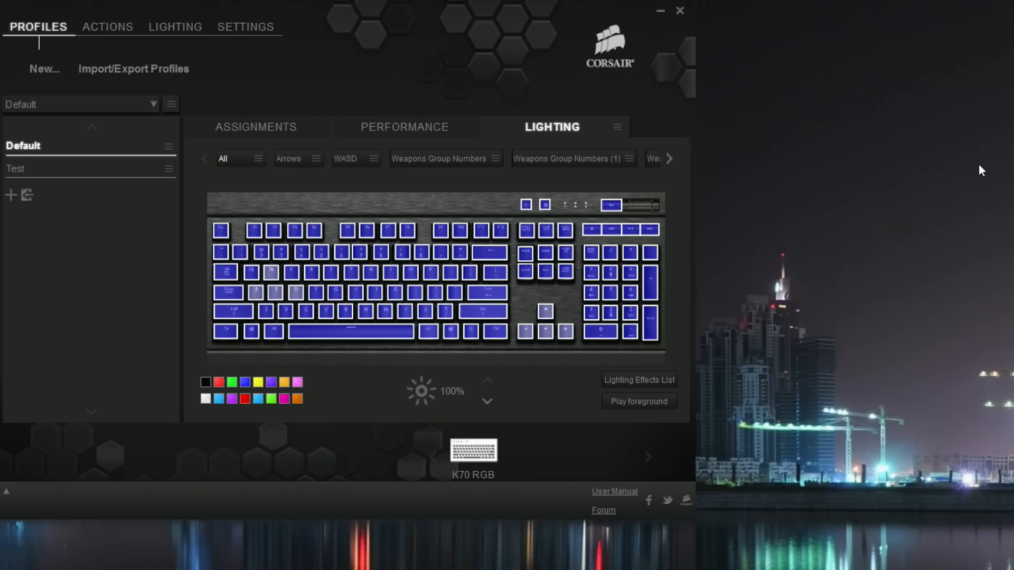
pyautogui.click(639, 380)
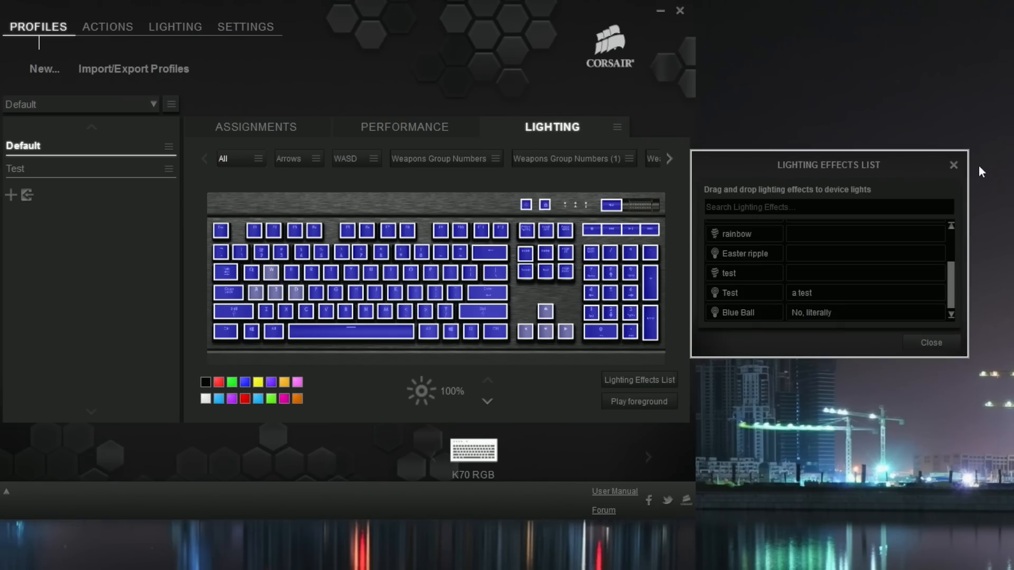